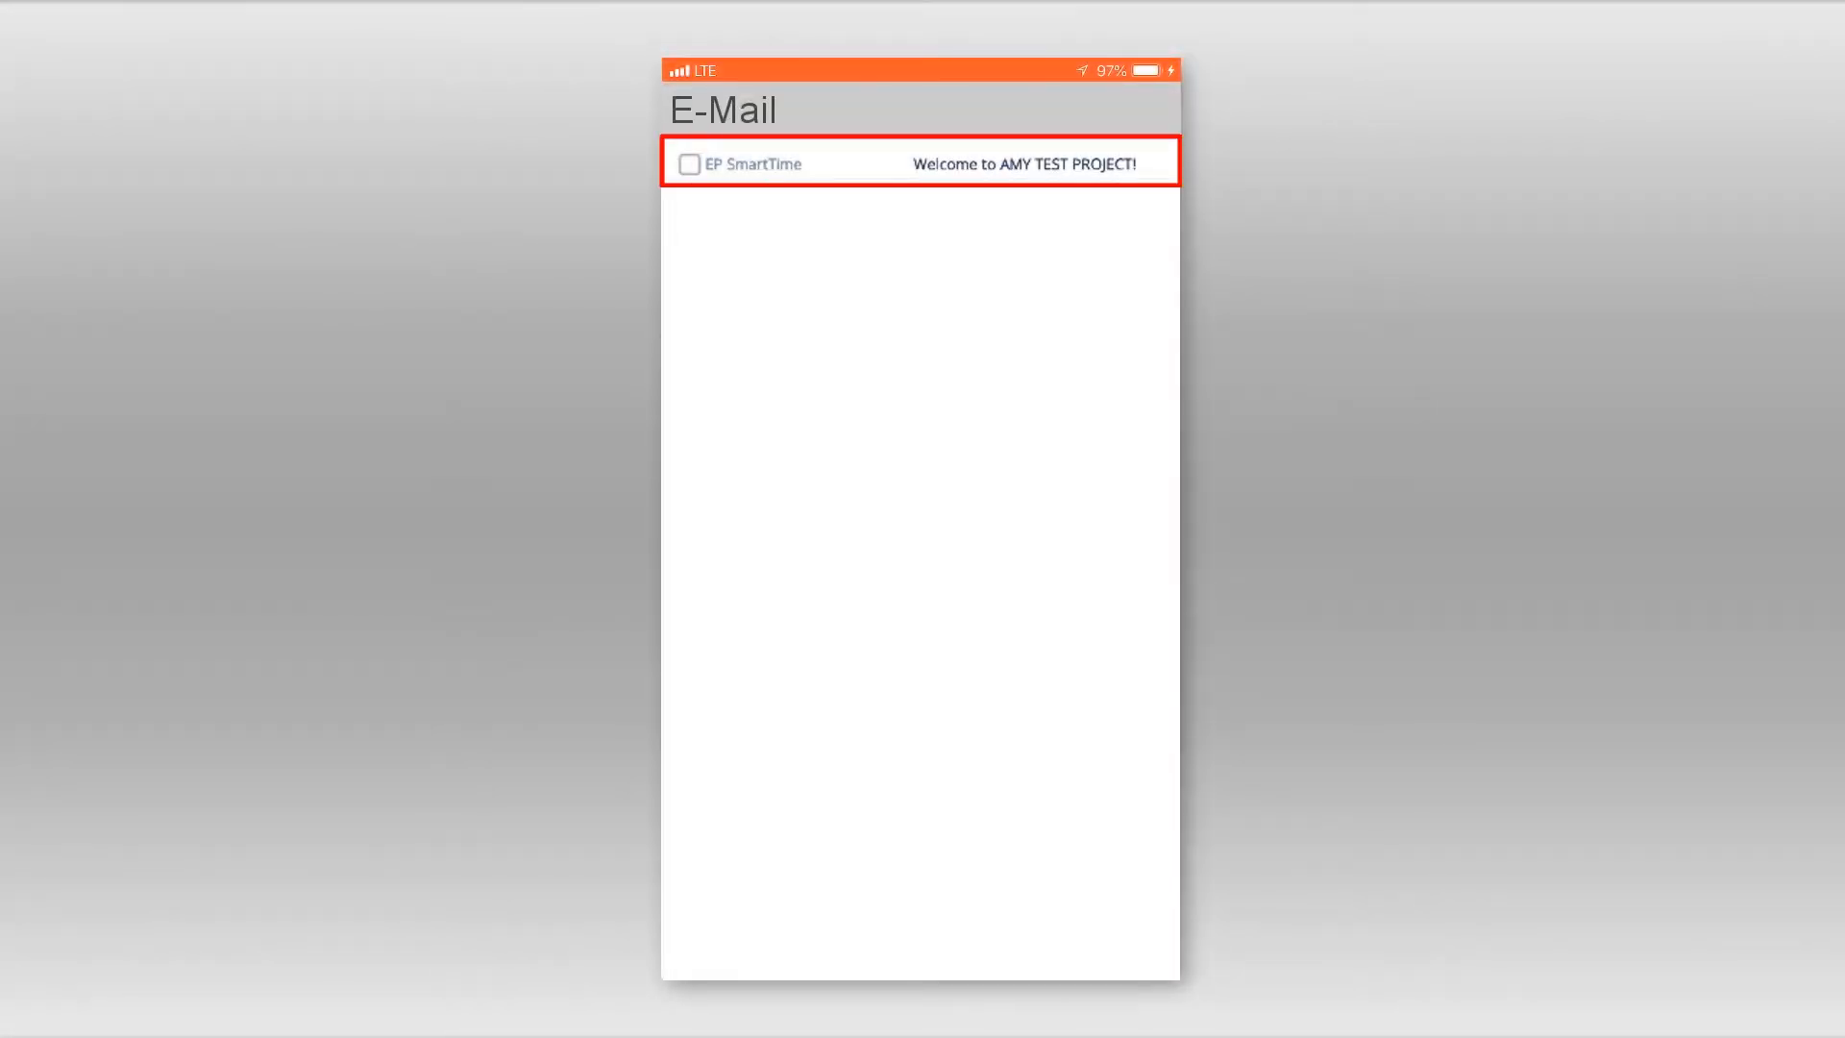
Step: Open the EP SmartTime 'Welcome to AMY TEST PROJECT!' email from the inbox
left_click(918, 161)
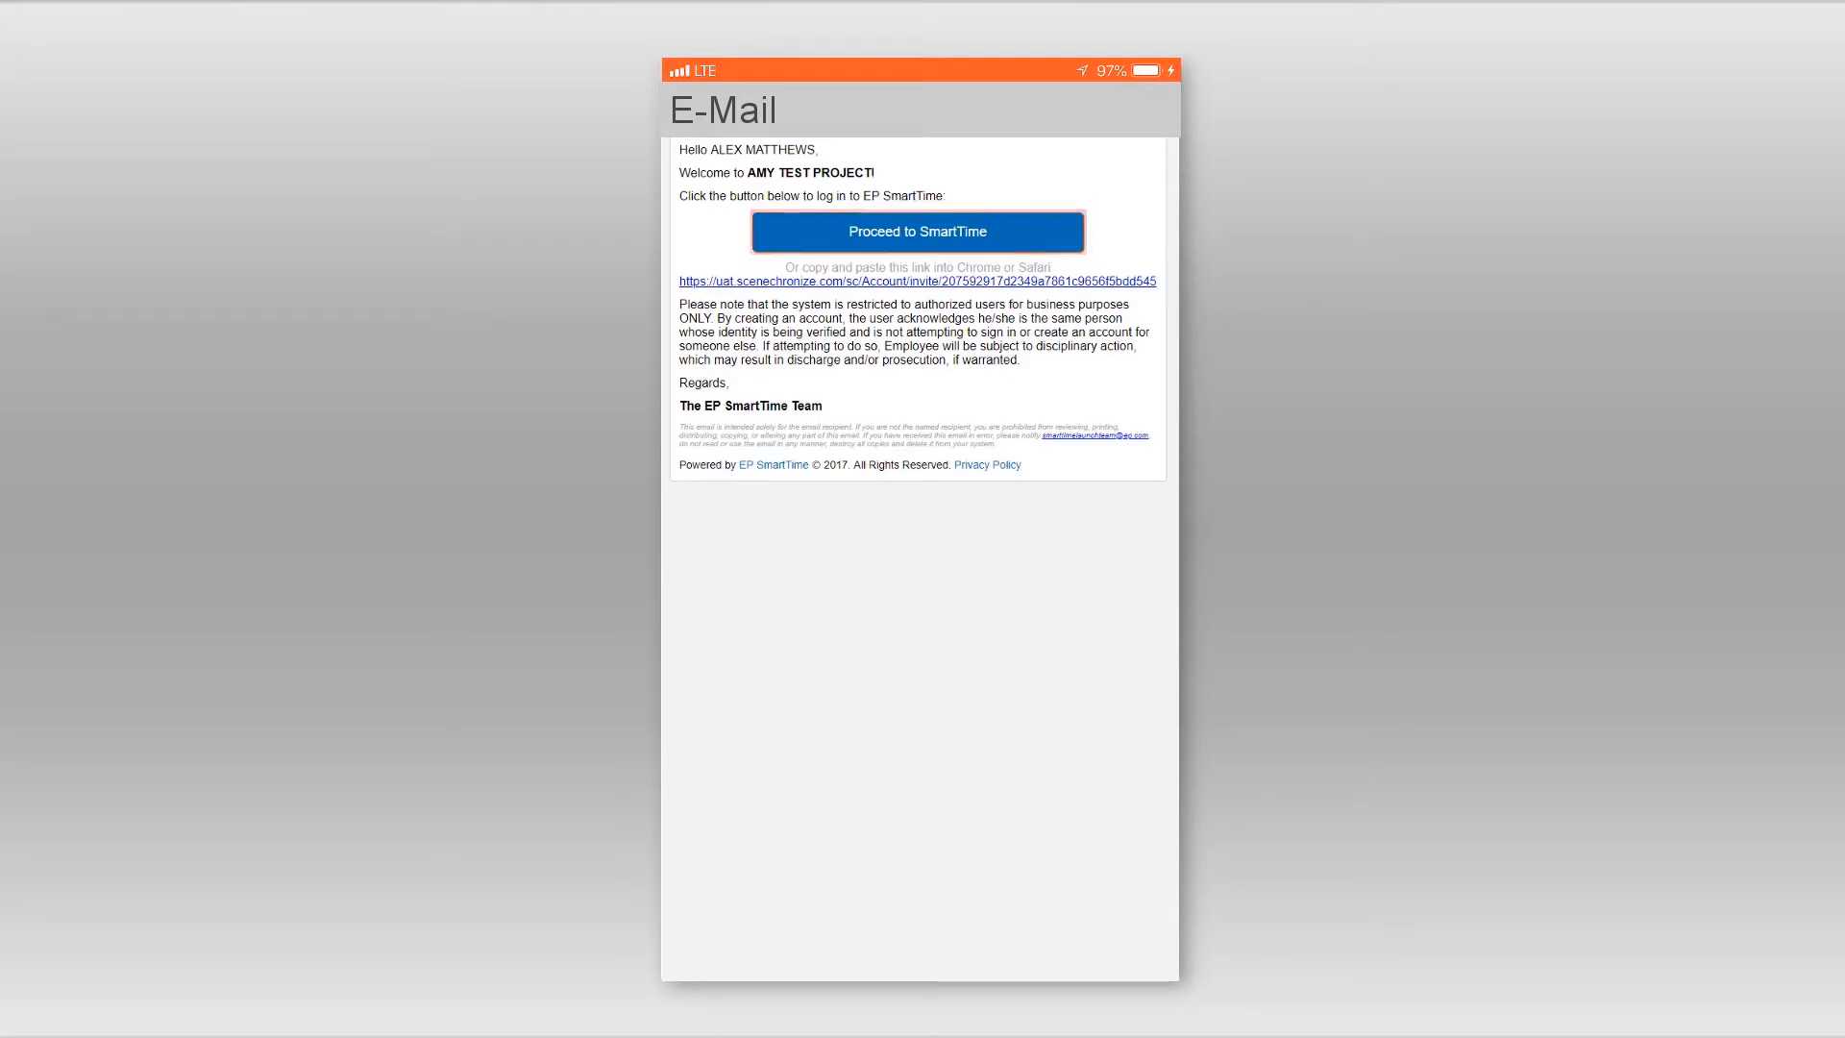
left_click(917, 231)
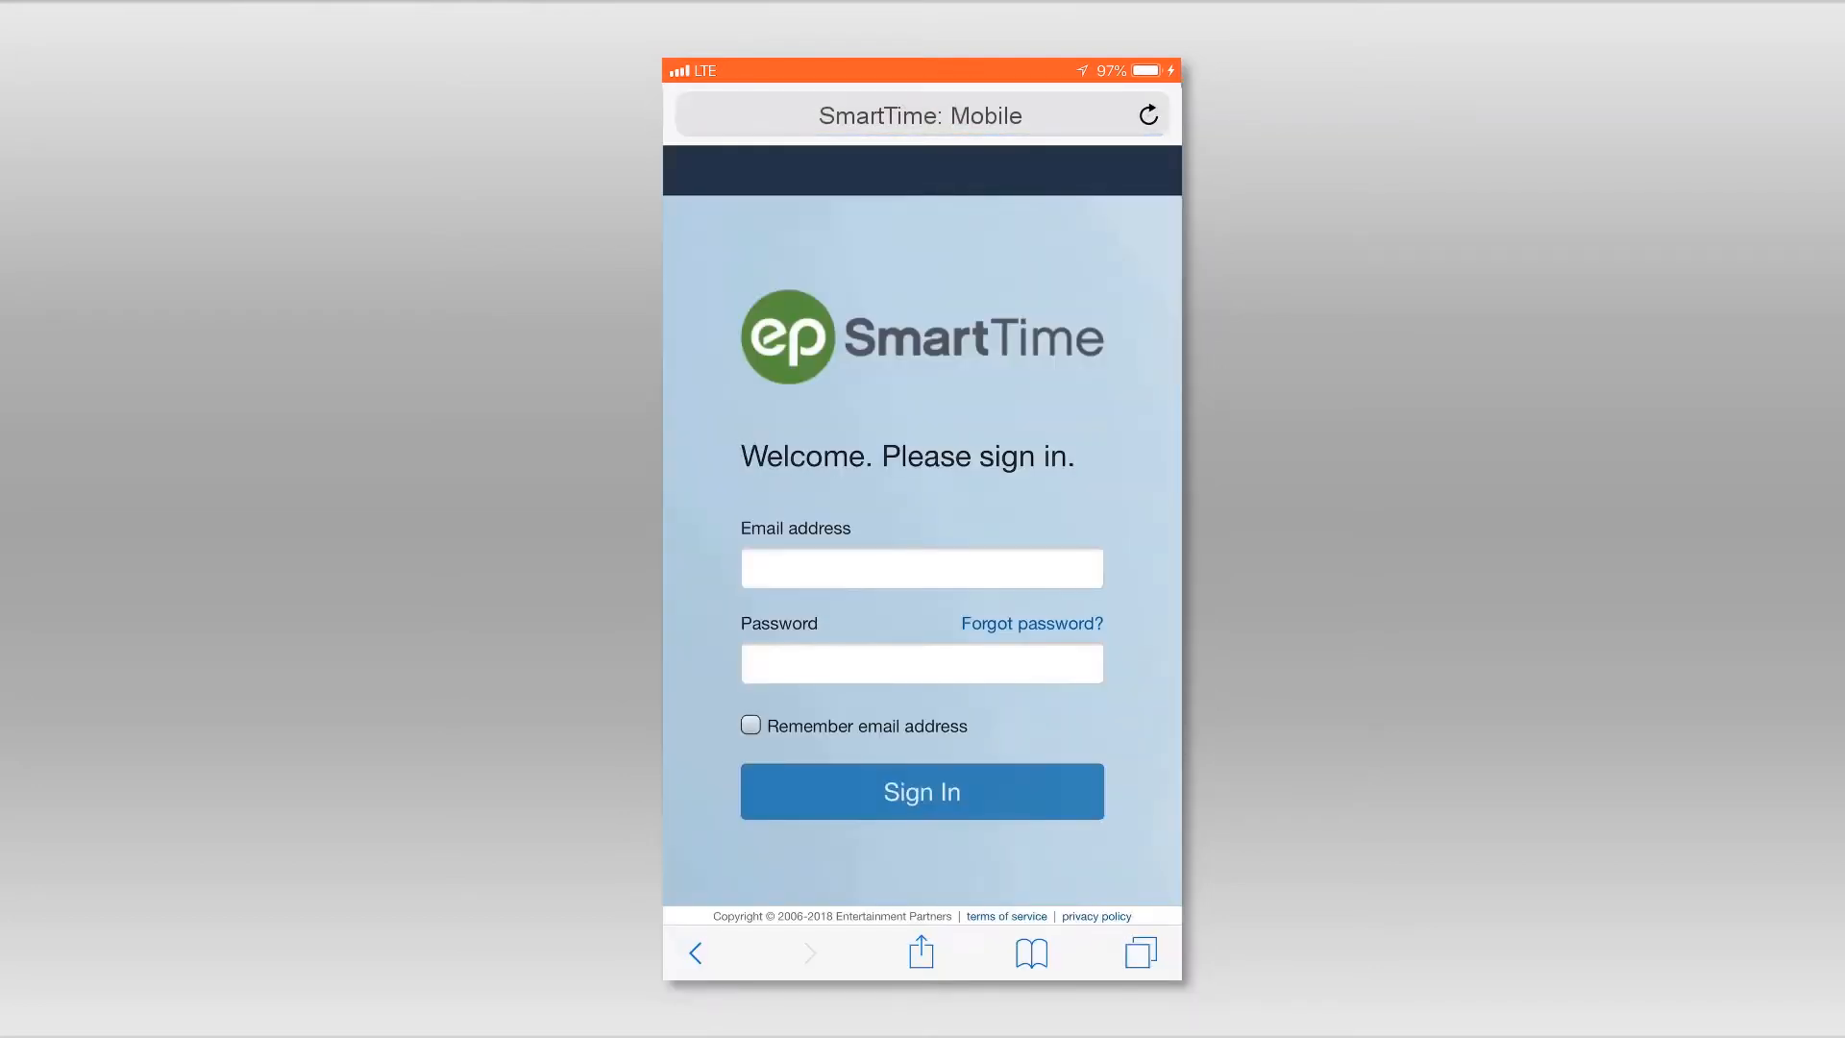
left_click(920, 567)
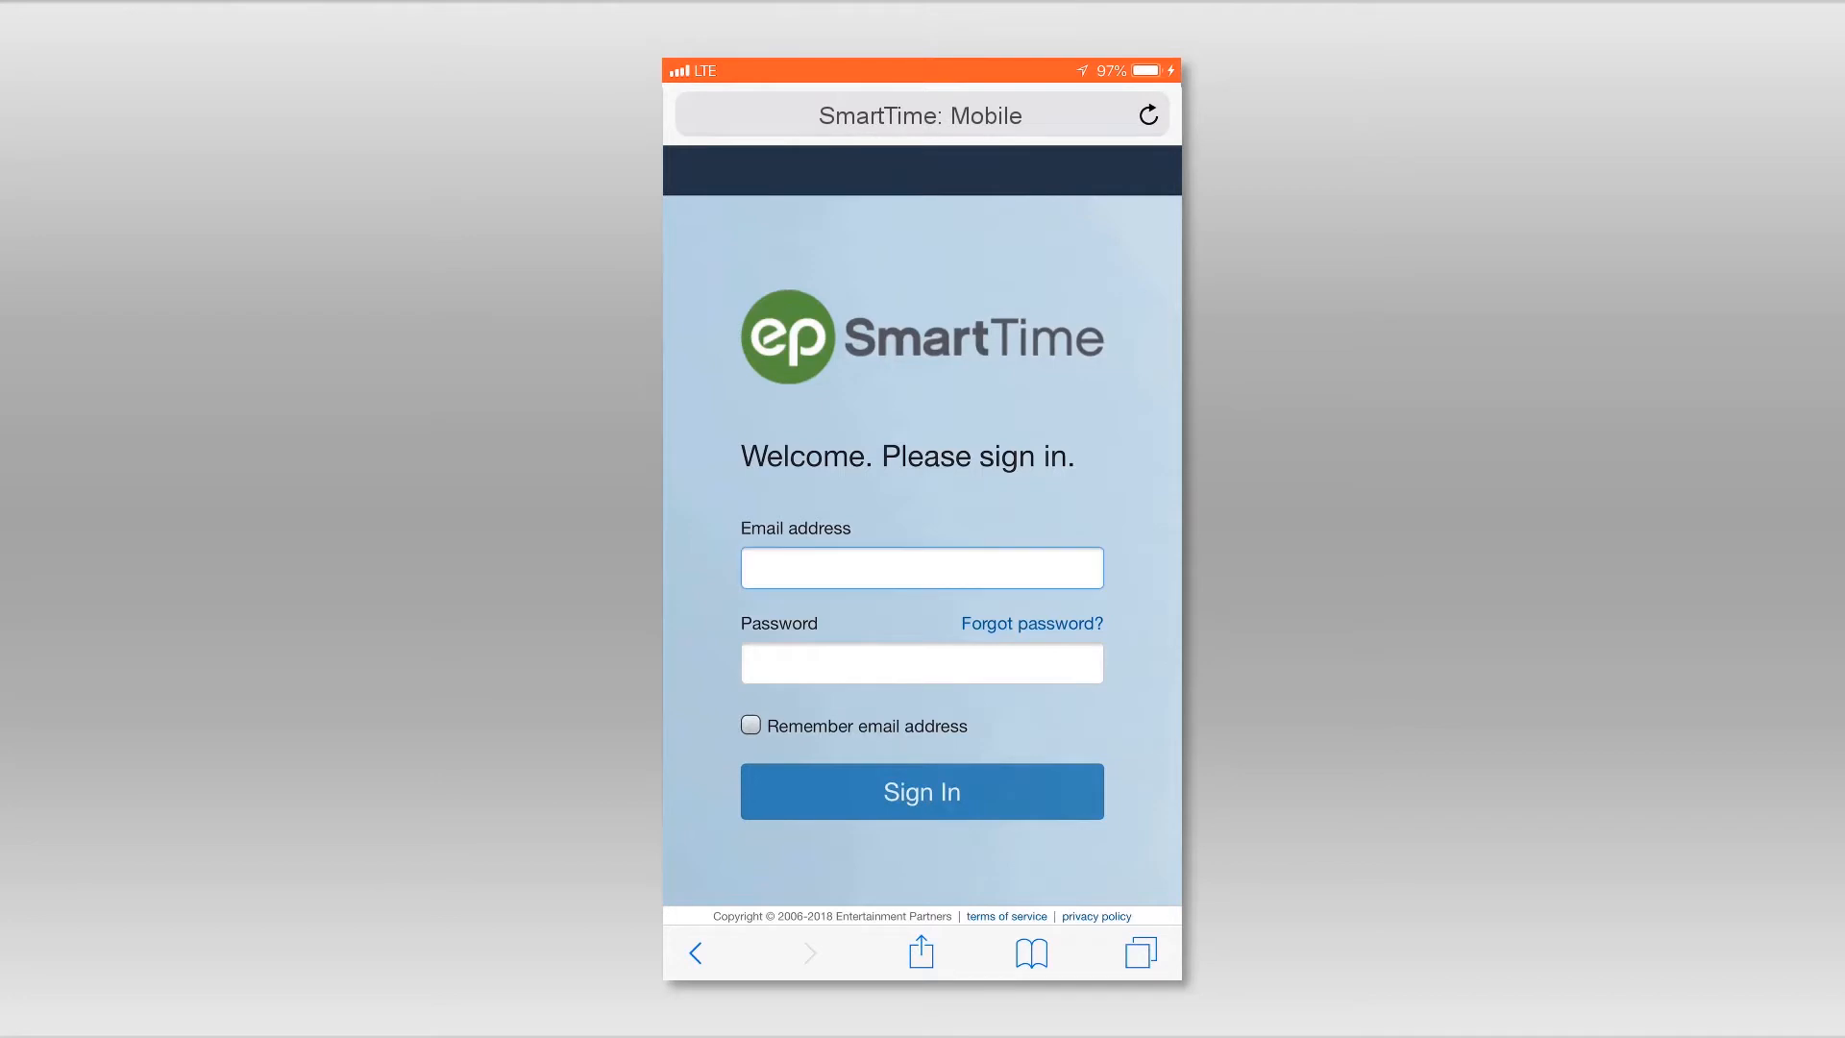
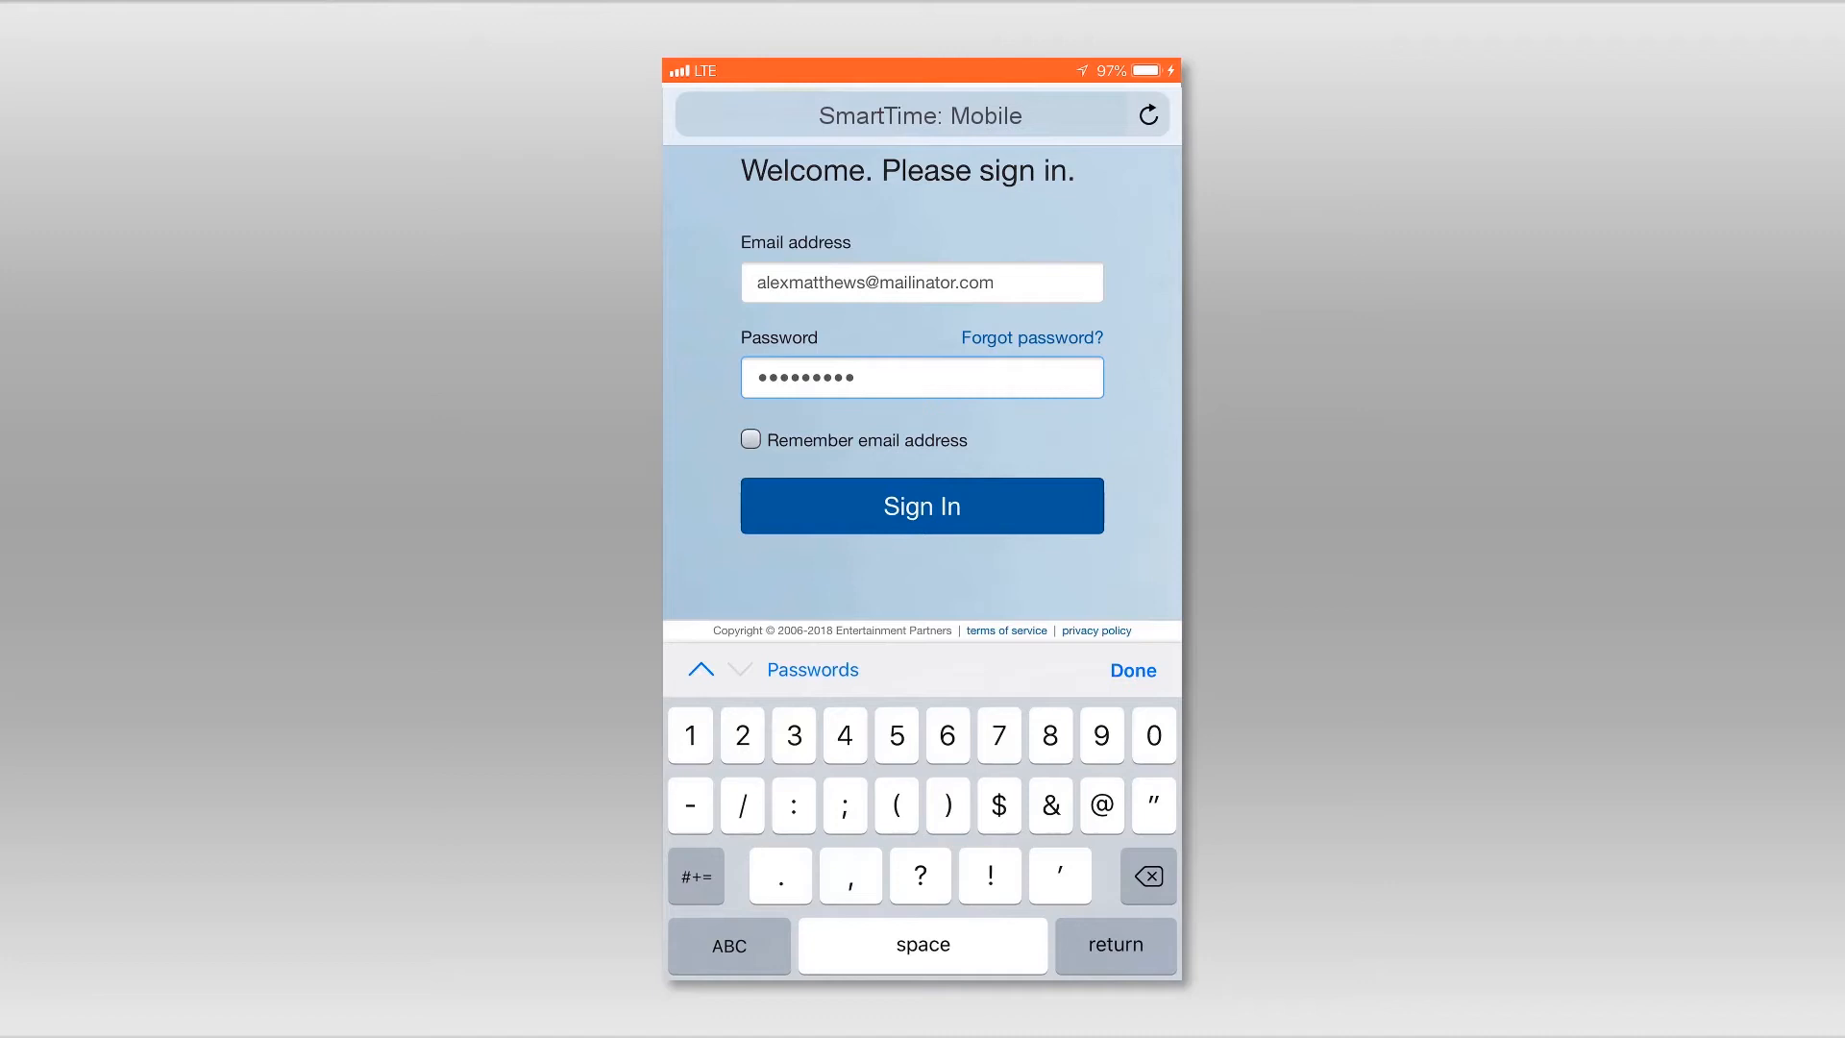
left_click(920, 505)
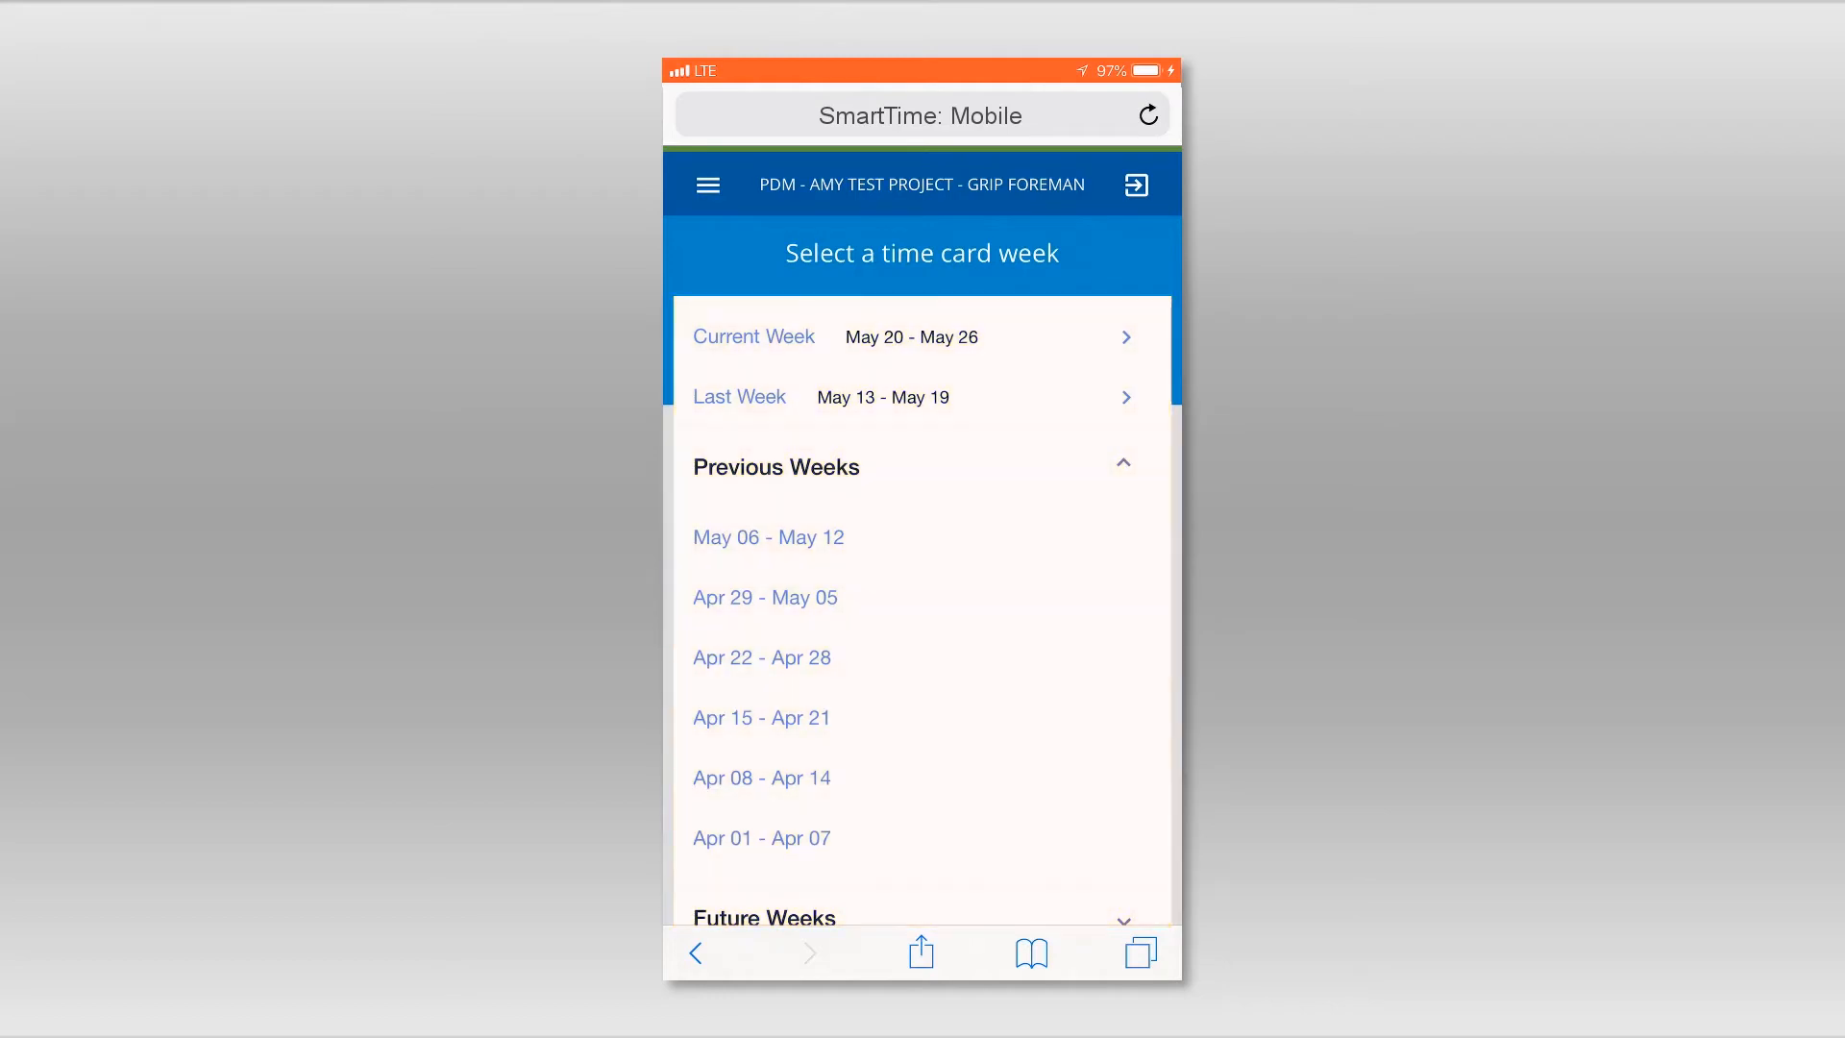
Step: Open the May 20–26 current week and set Thursday, May 24 to Worked
left_click(921, 337)
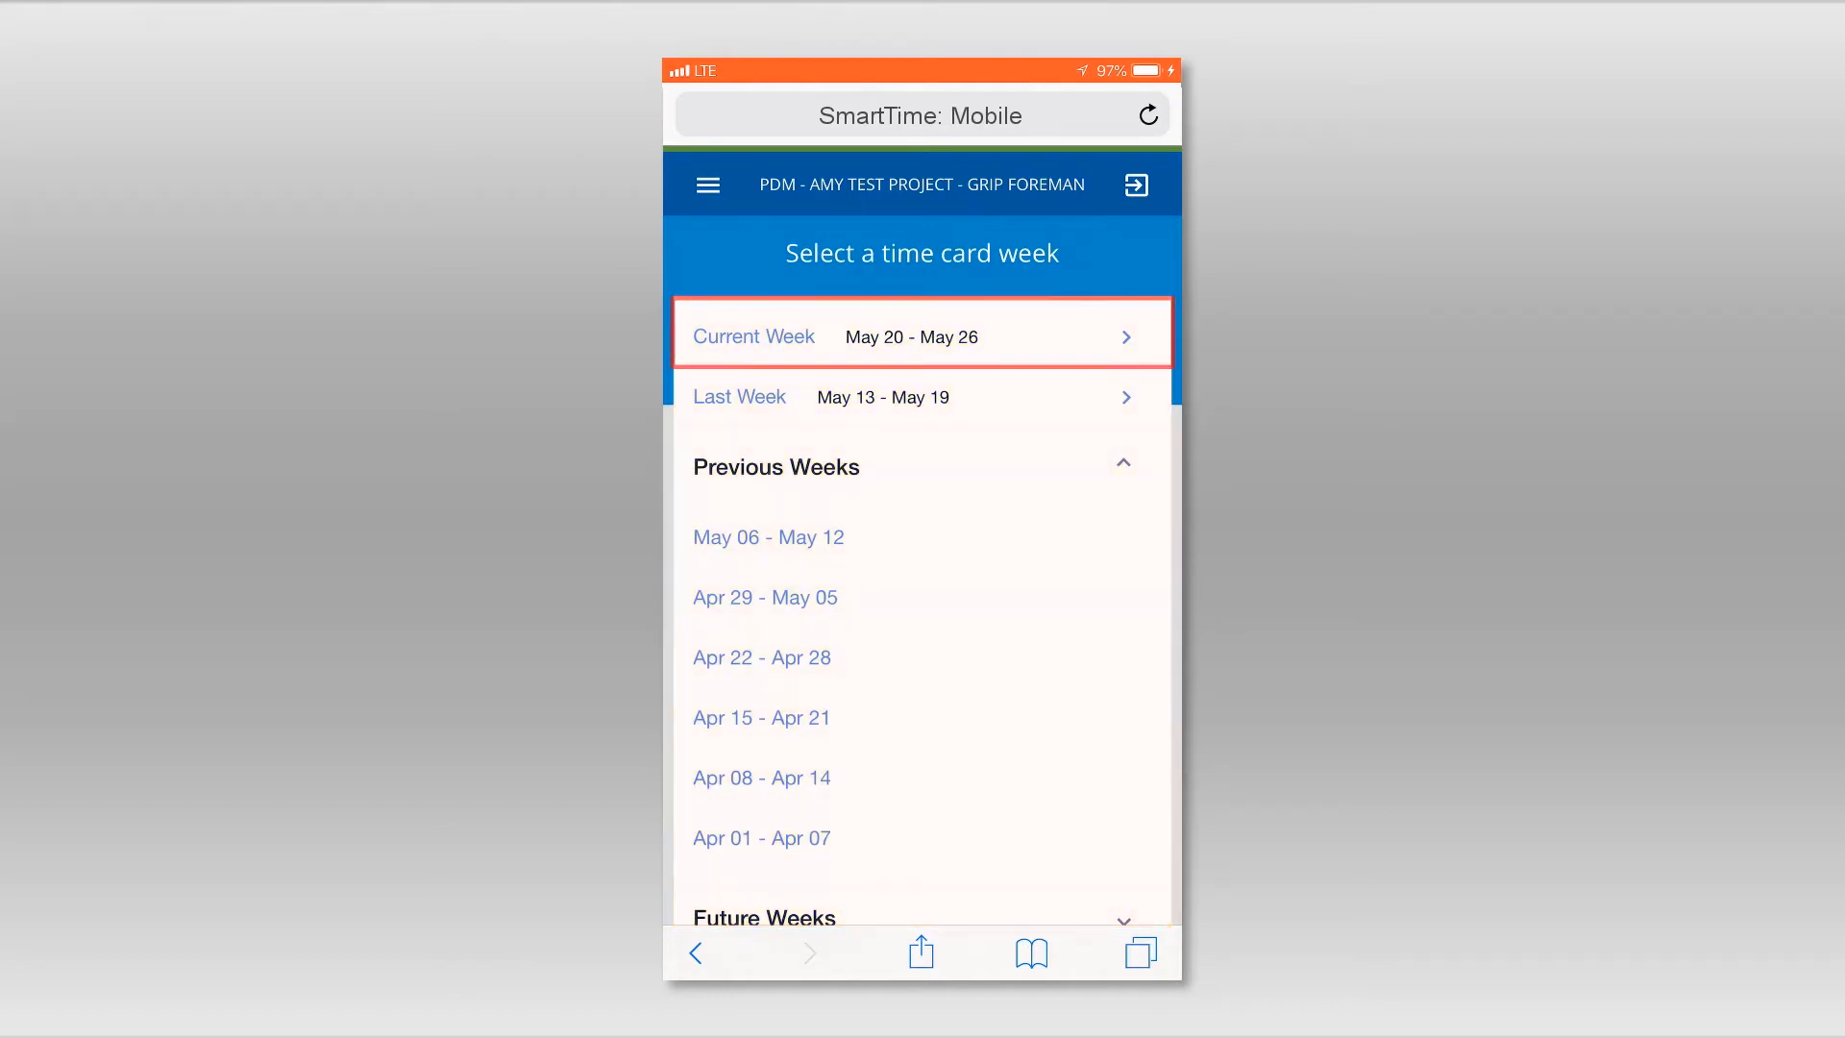
left_click(921, 334)
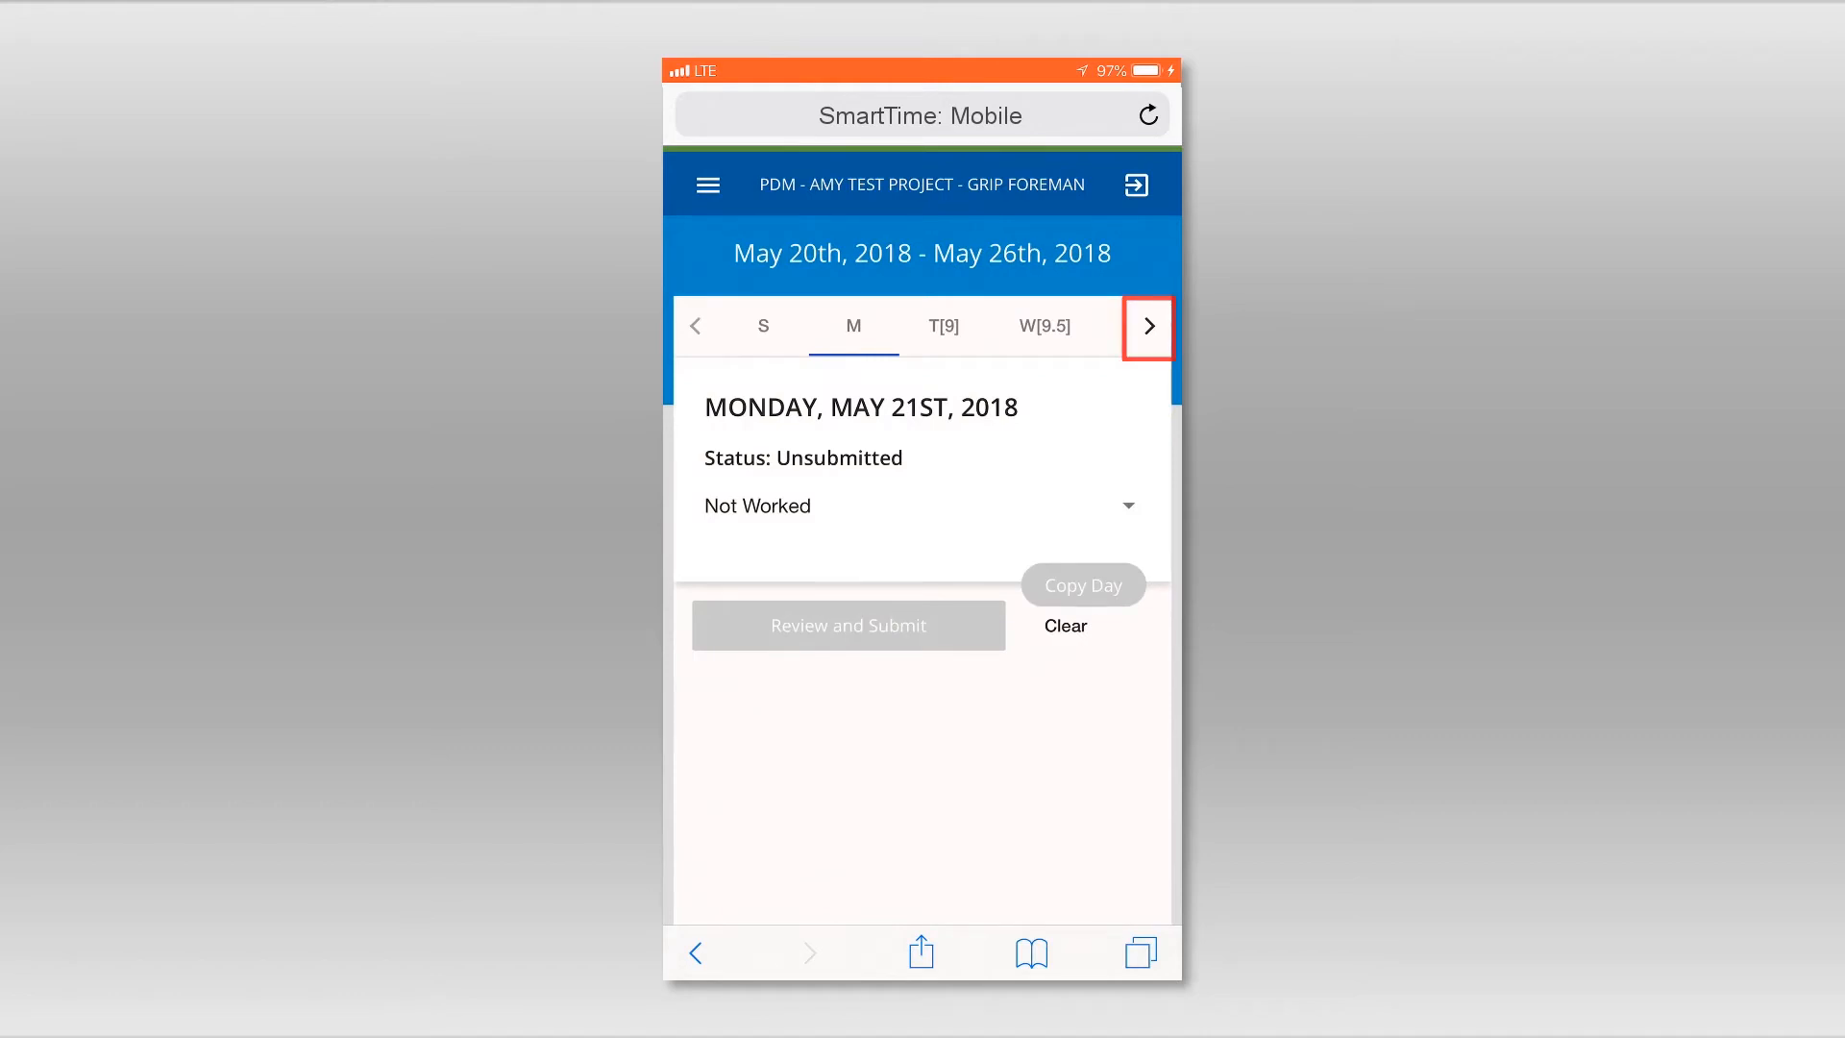
left_click(1145, 327)
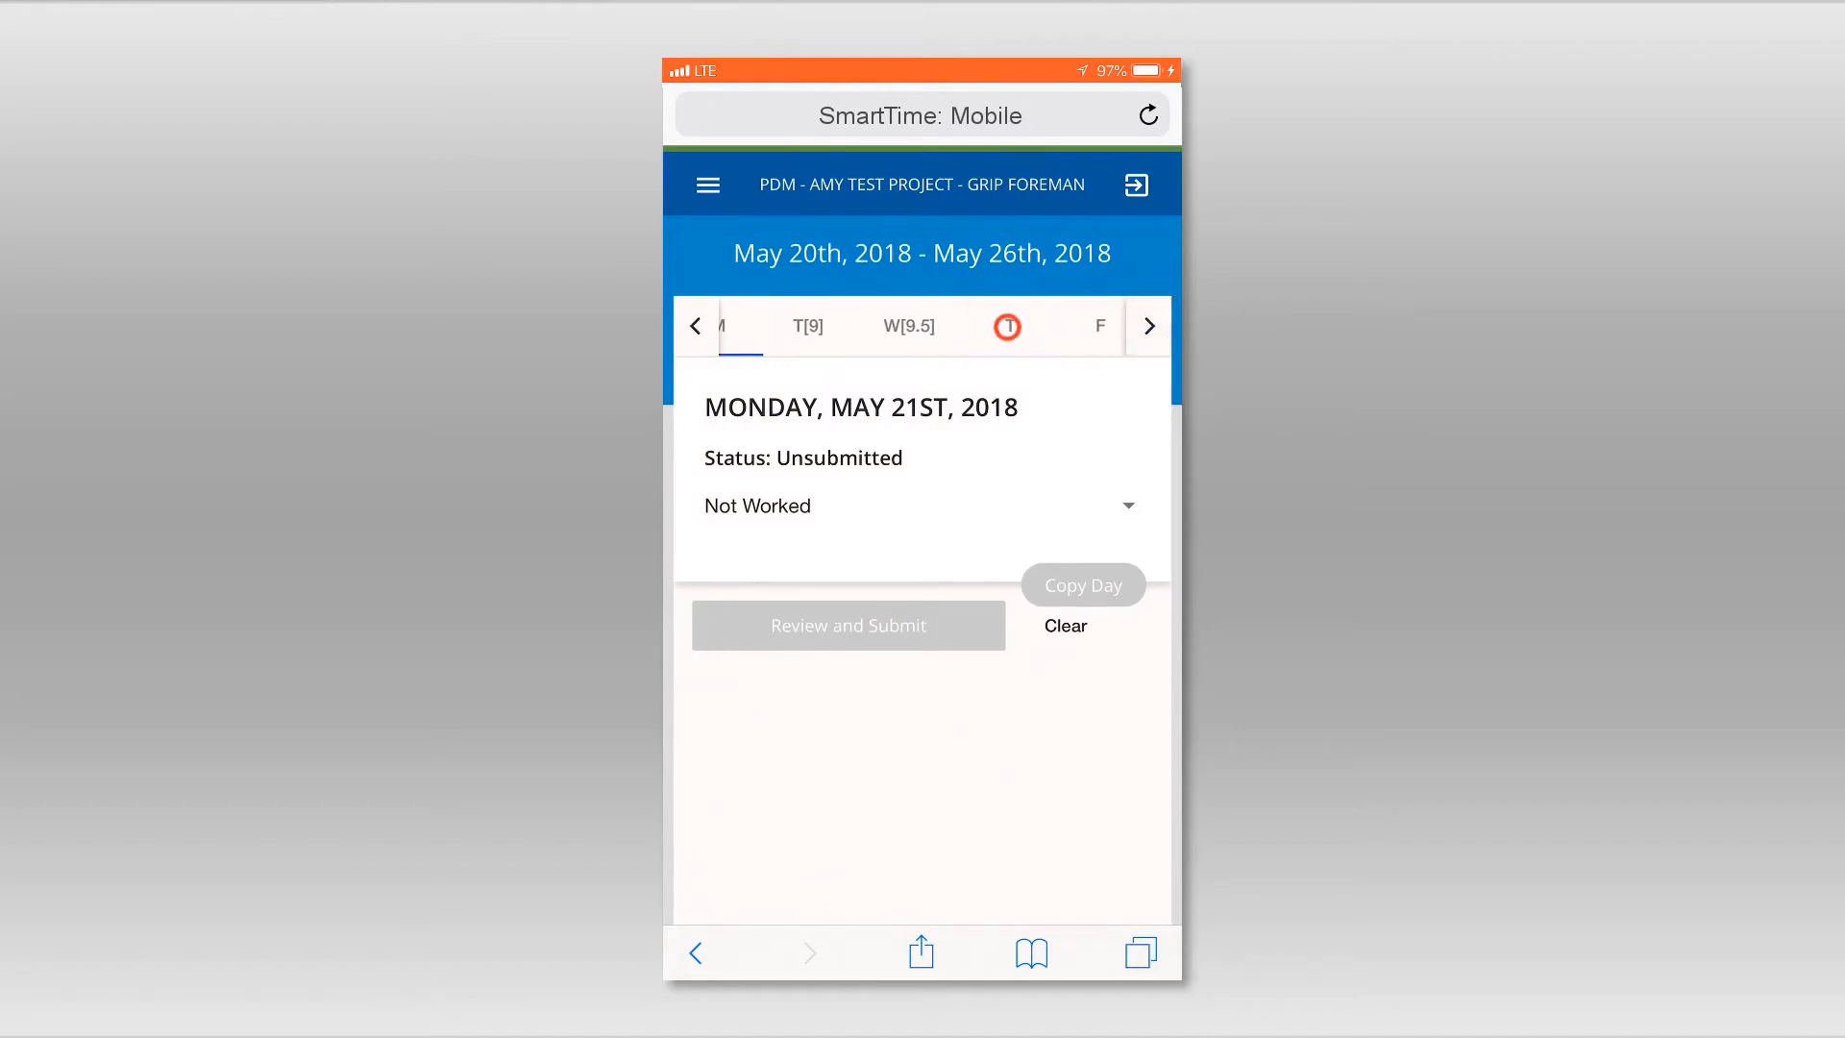
left_click(1009, 326)
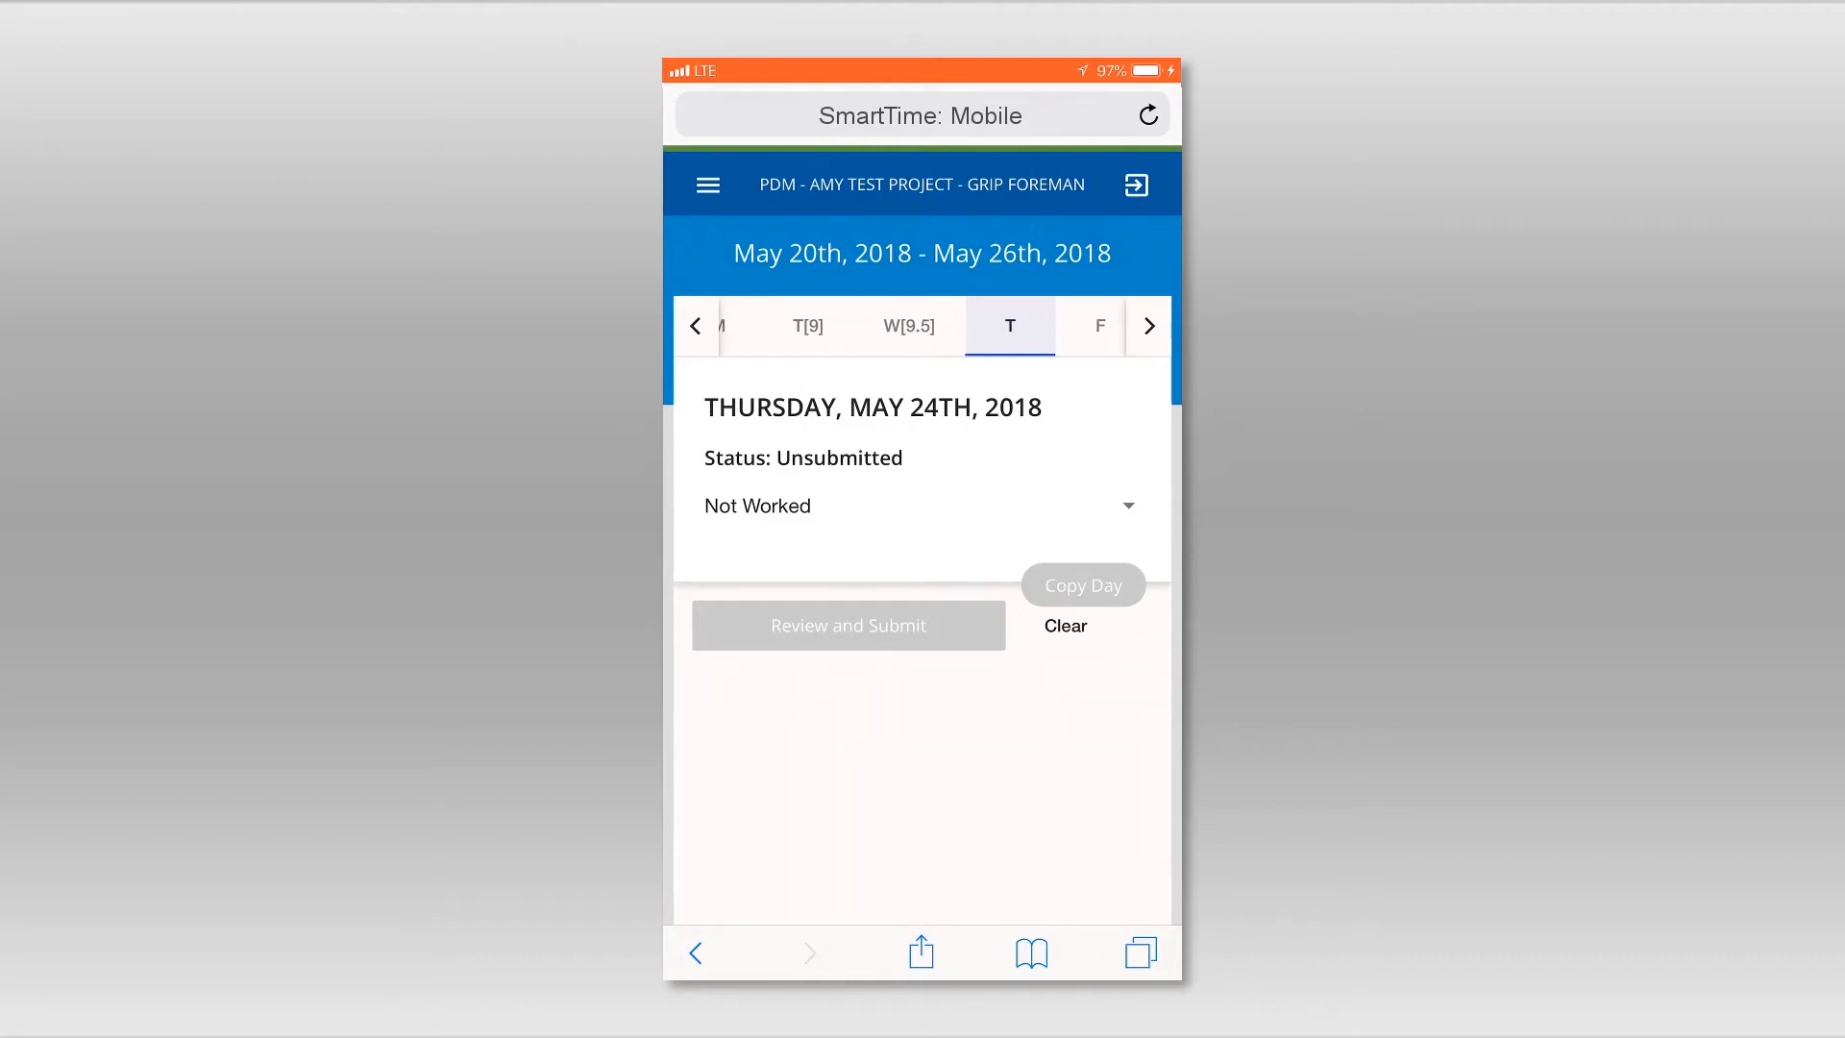
left_click(1124, 506)
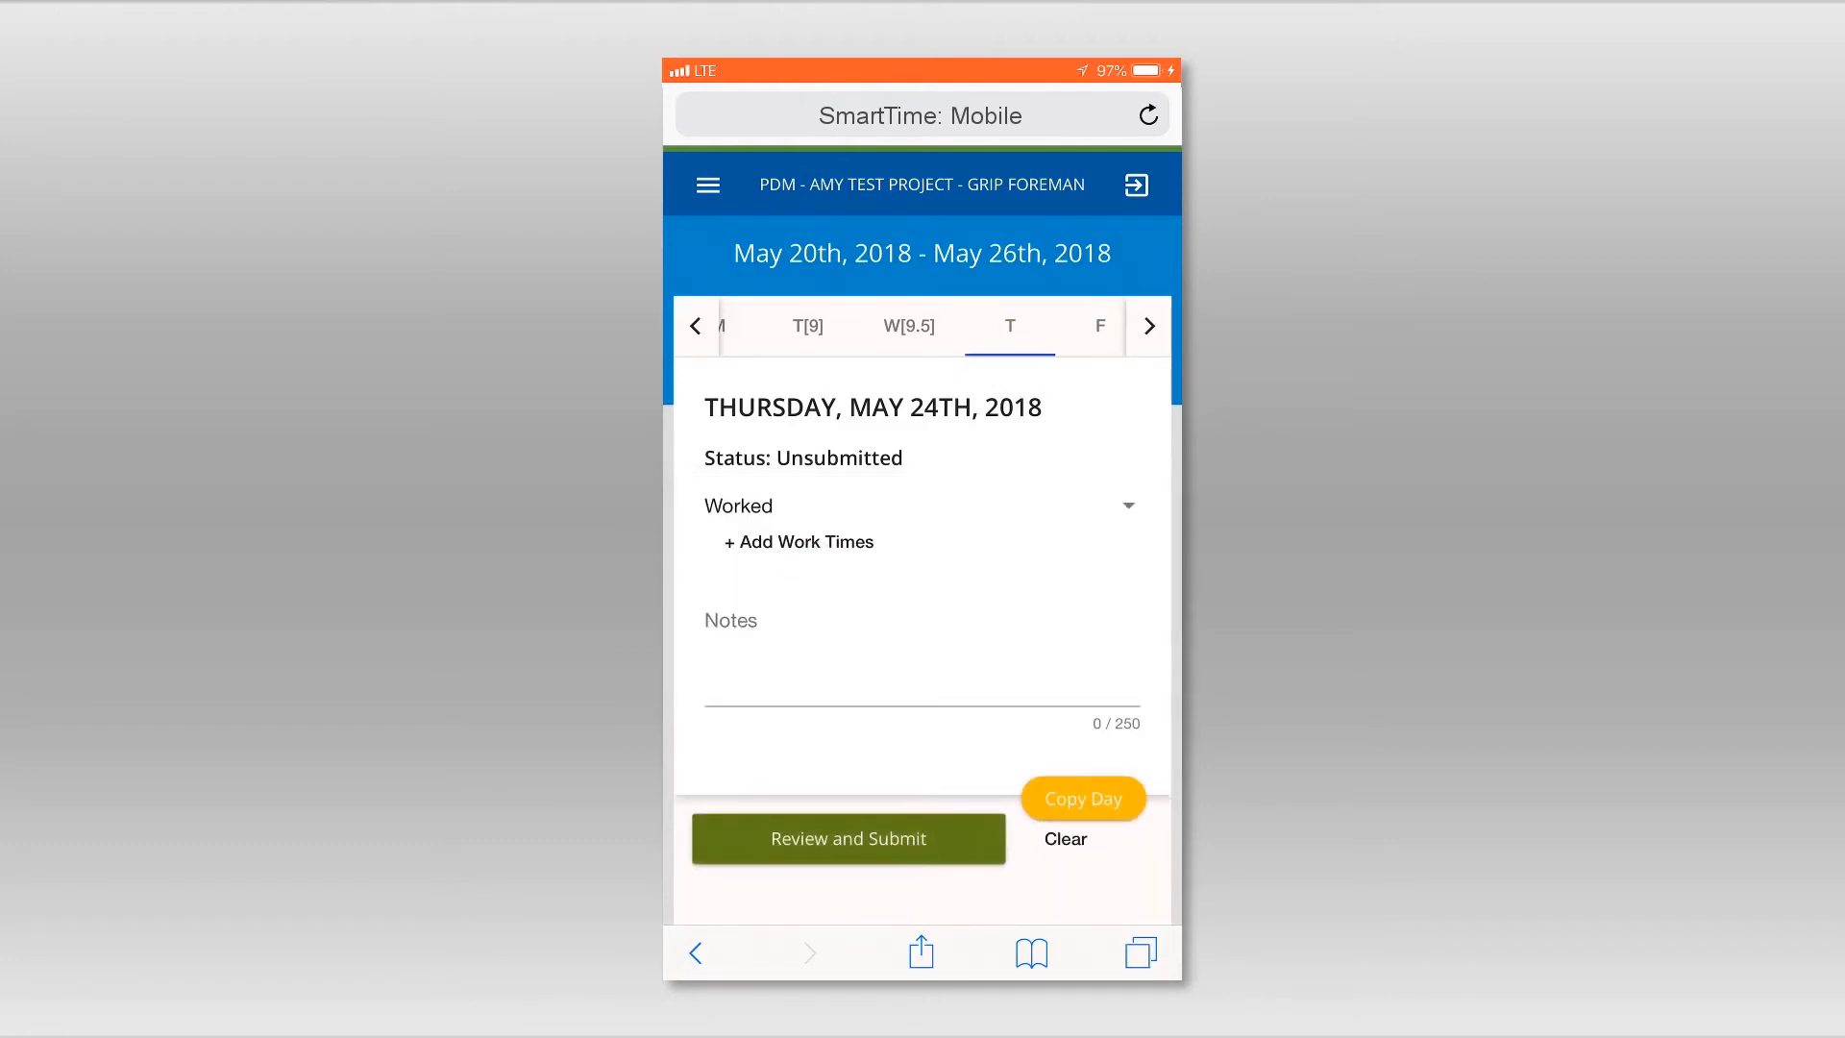
Step: Add work times: call 8:00 AM, meal out 12:00 PM, meal in 1:00 PM, wrap 5:00 PM
left_click(796, 542)
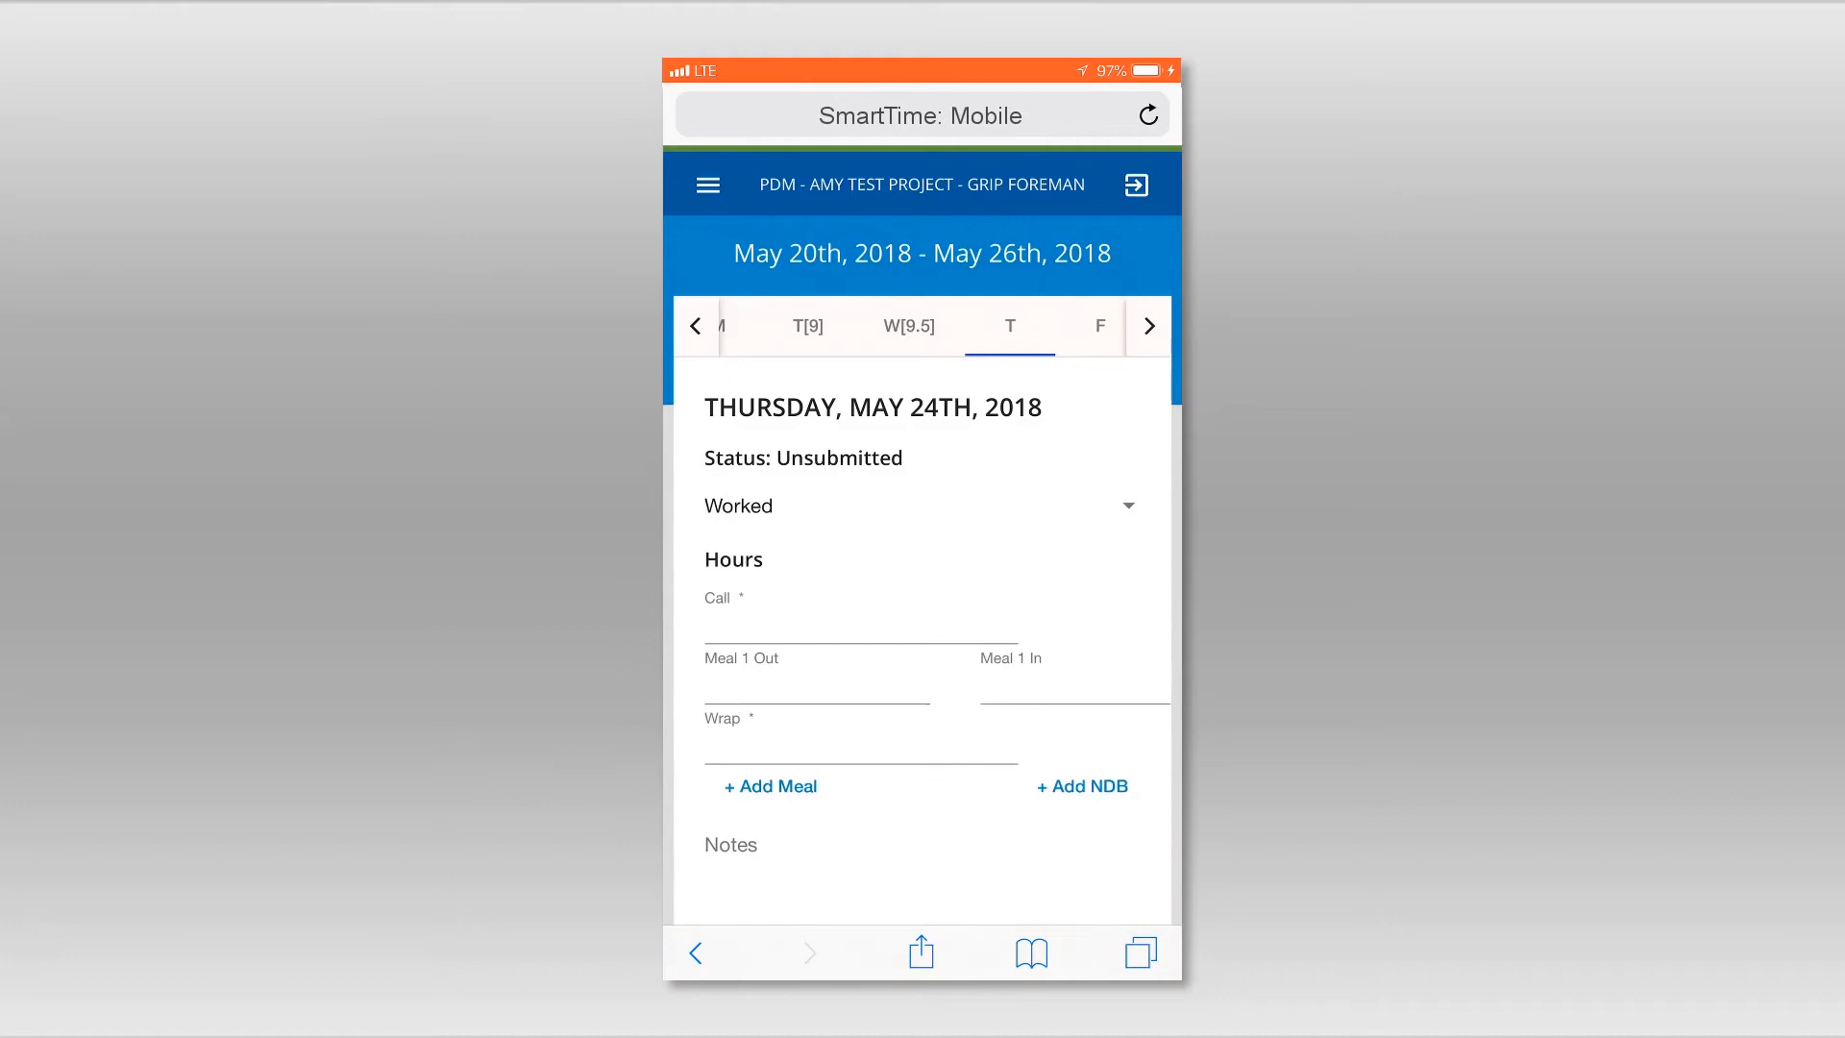
left_click(859, 617)
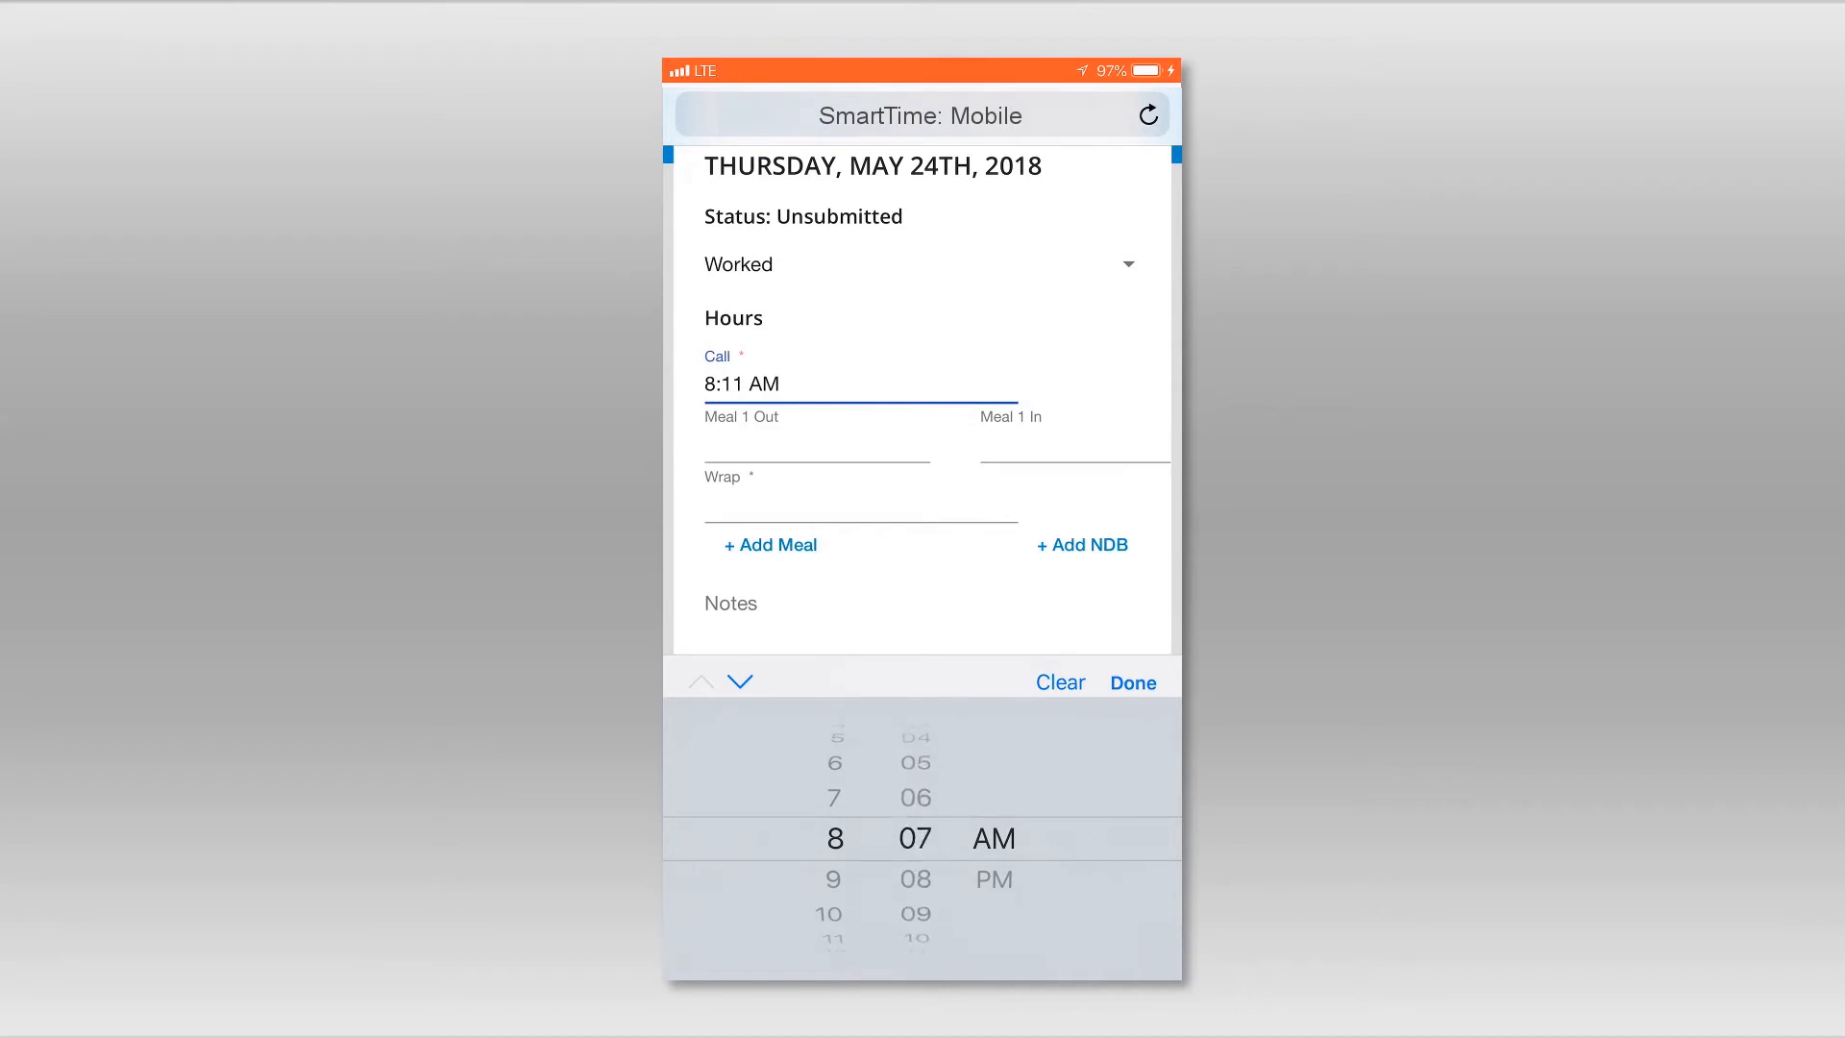
left_click(1132, 681)
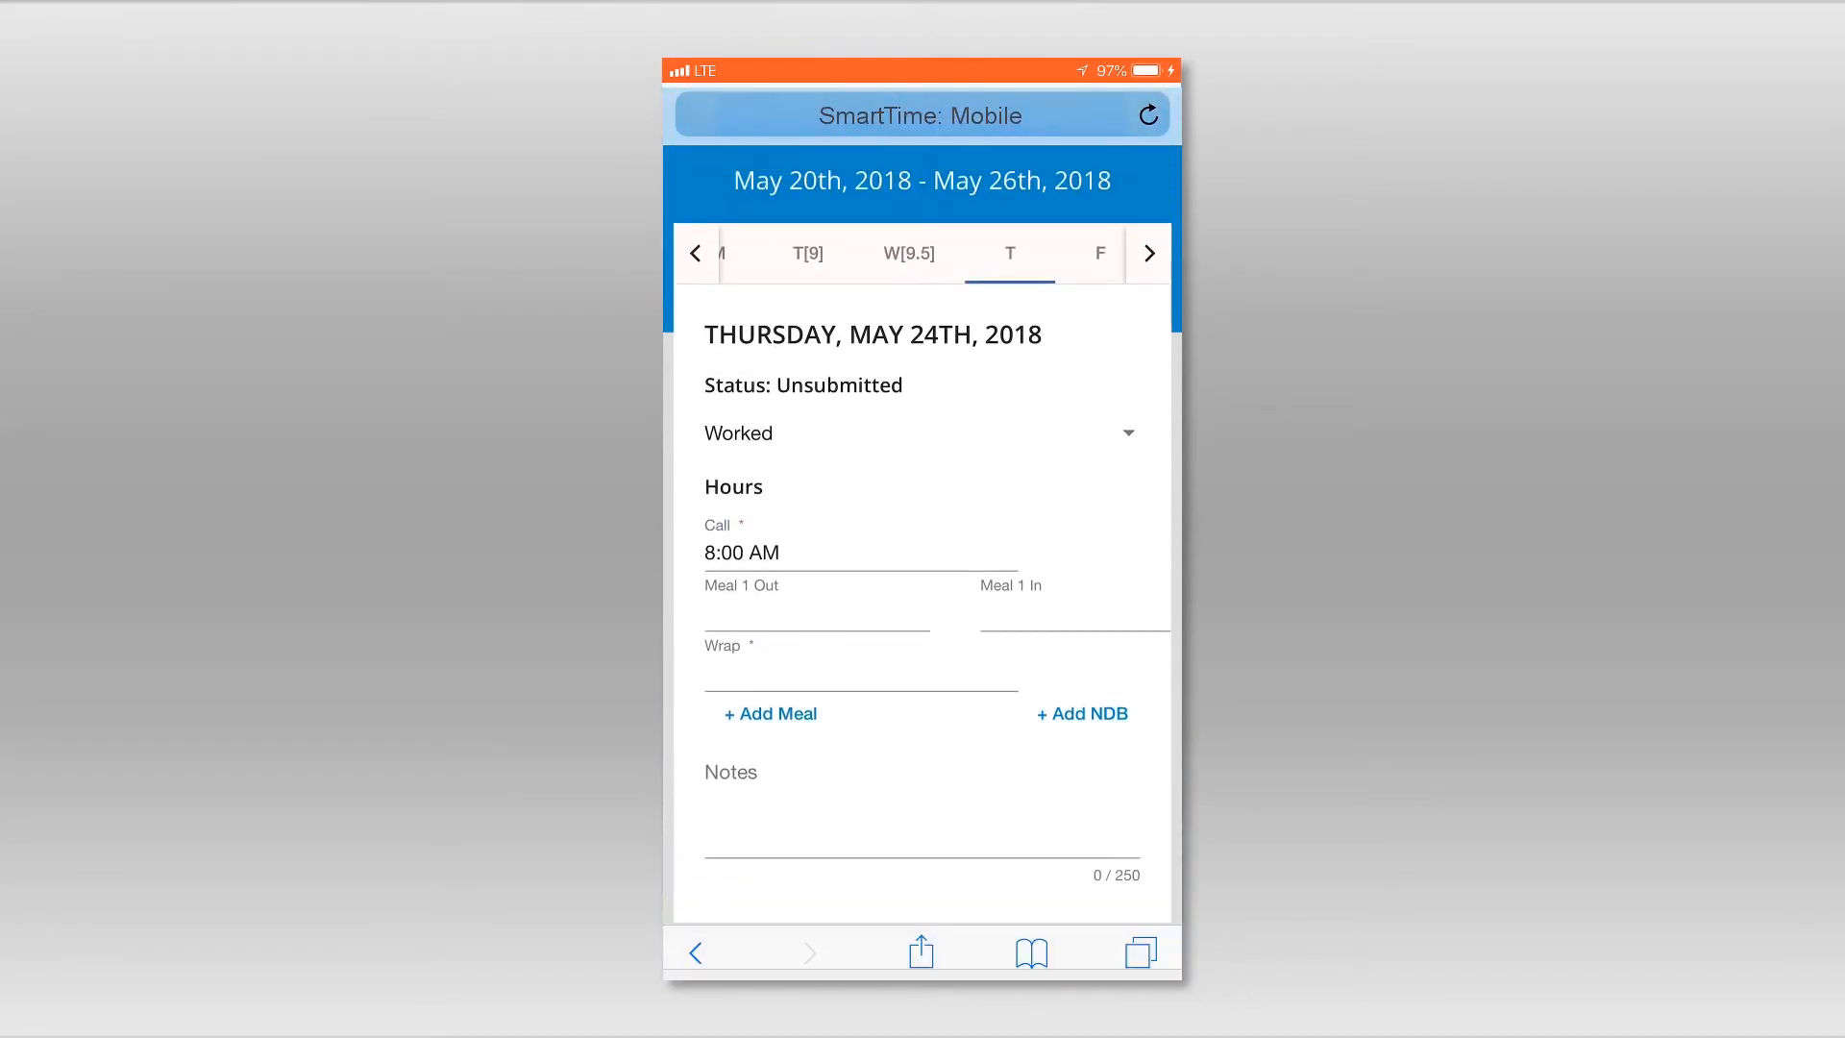
left_click(815, 617)
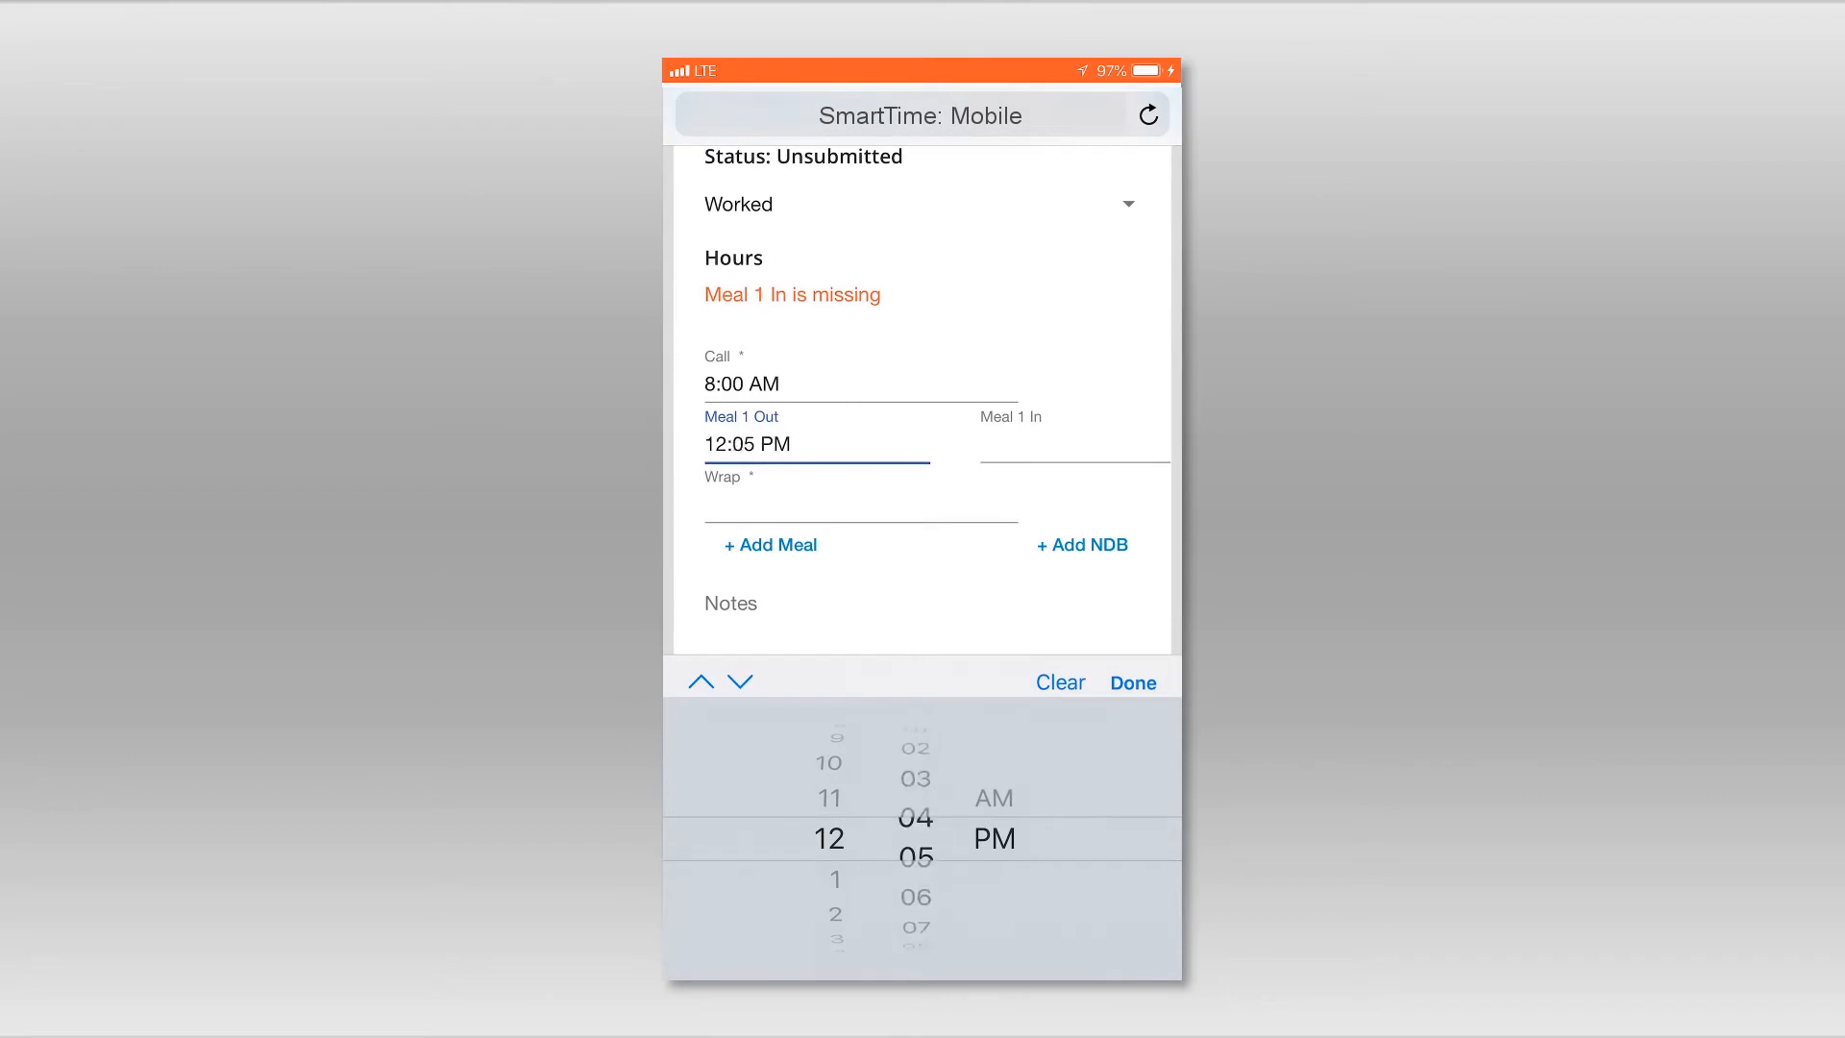
left_click(1130, 681)
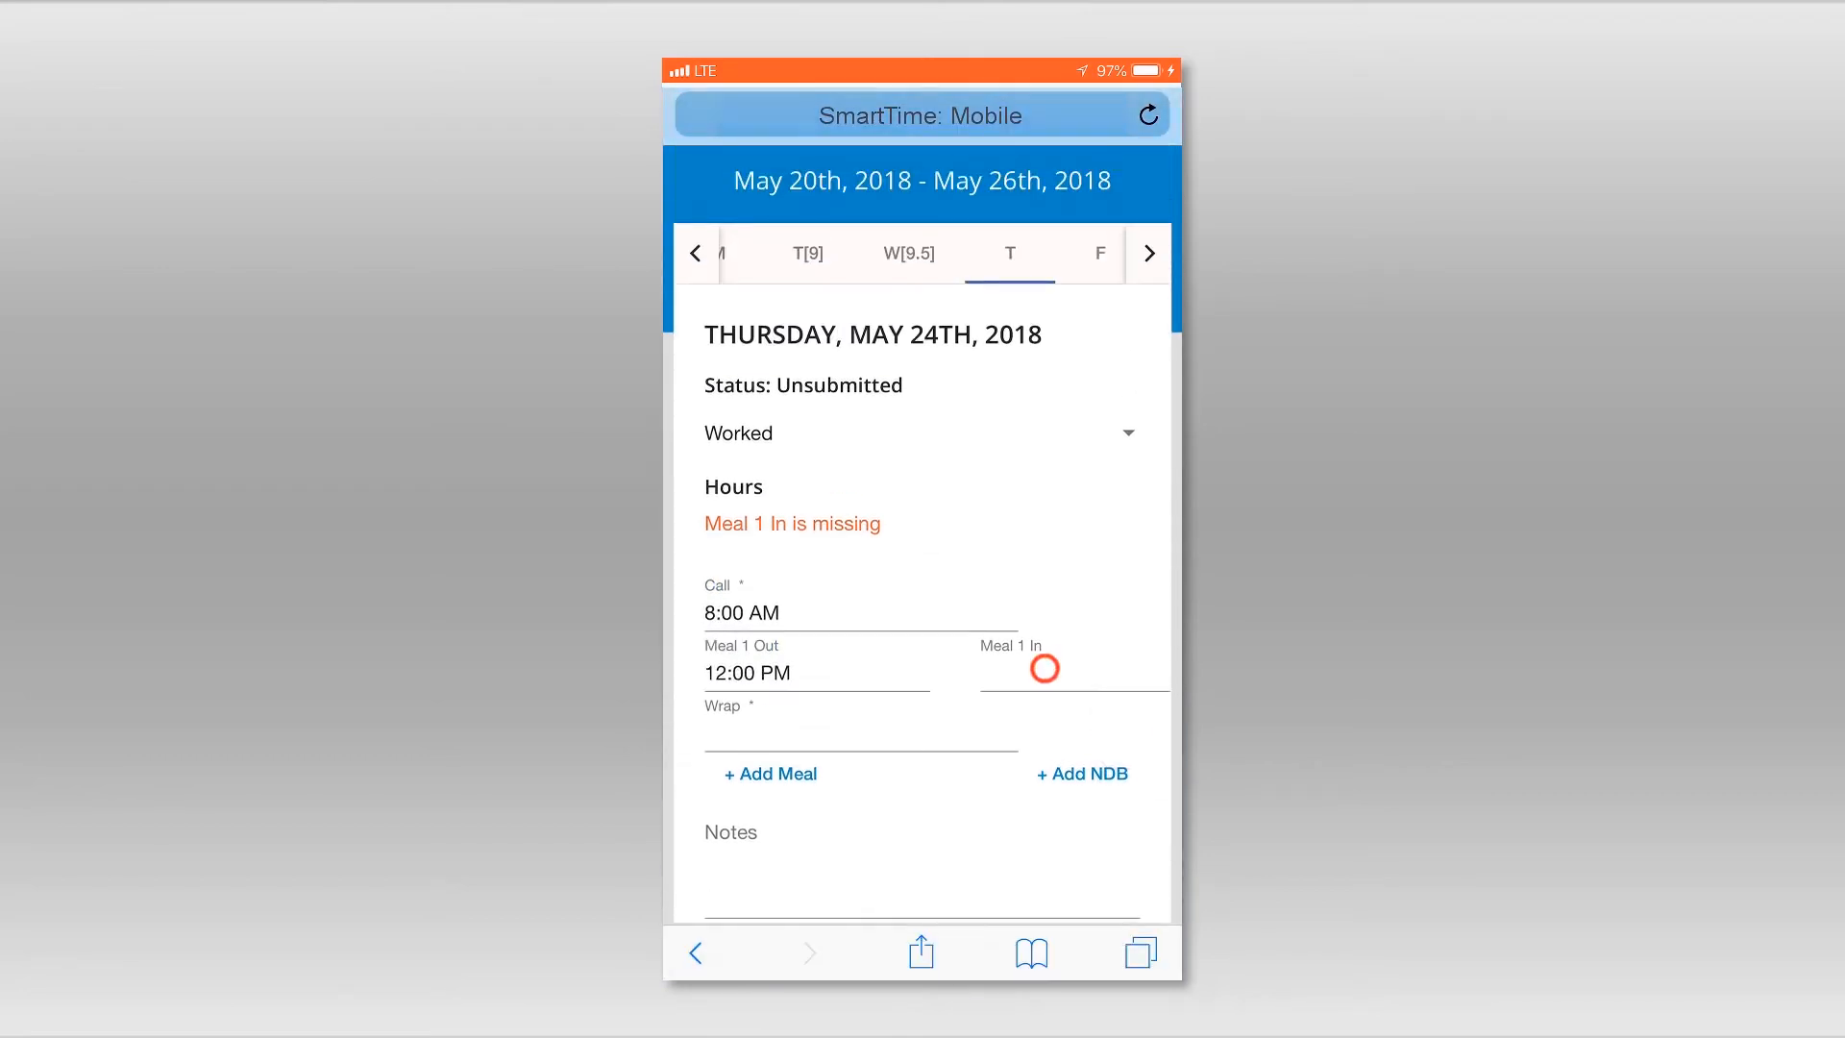
left_click(1071, 667)
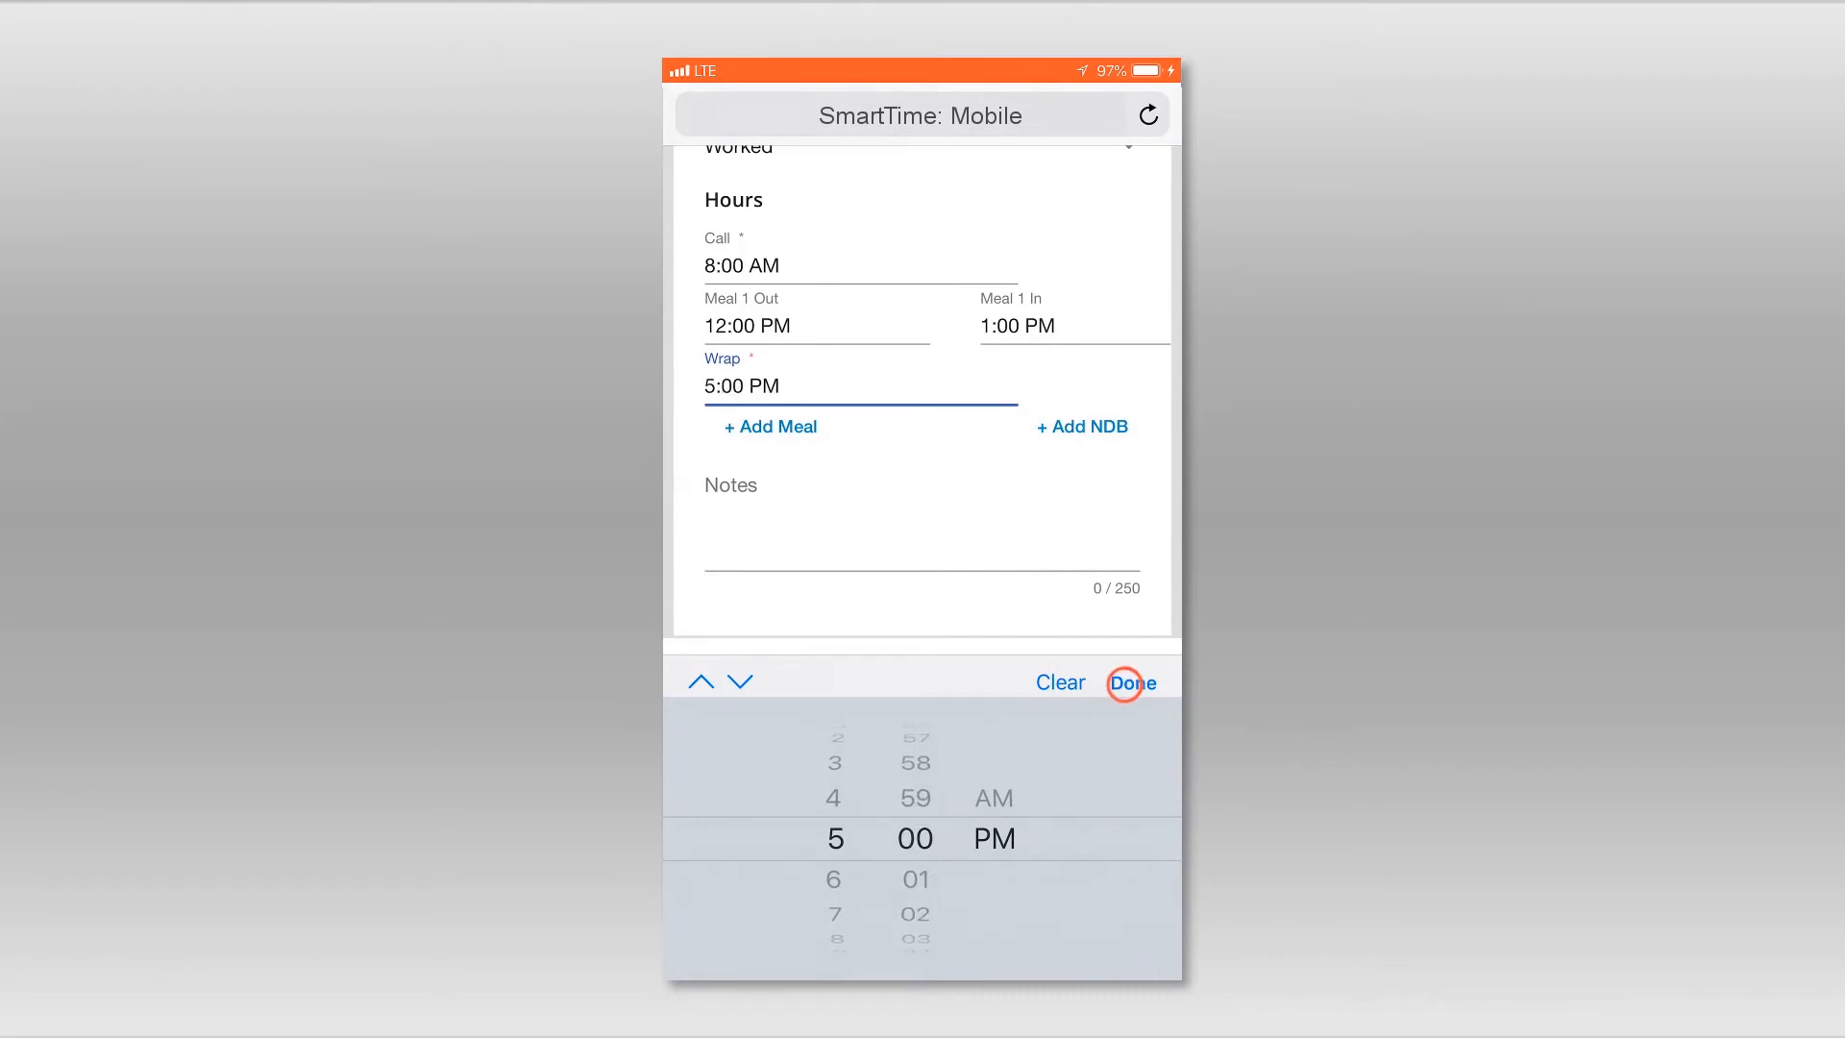
left_click(1130, 683)
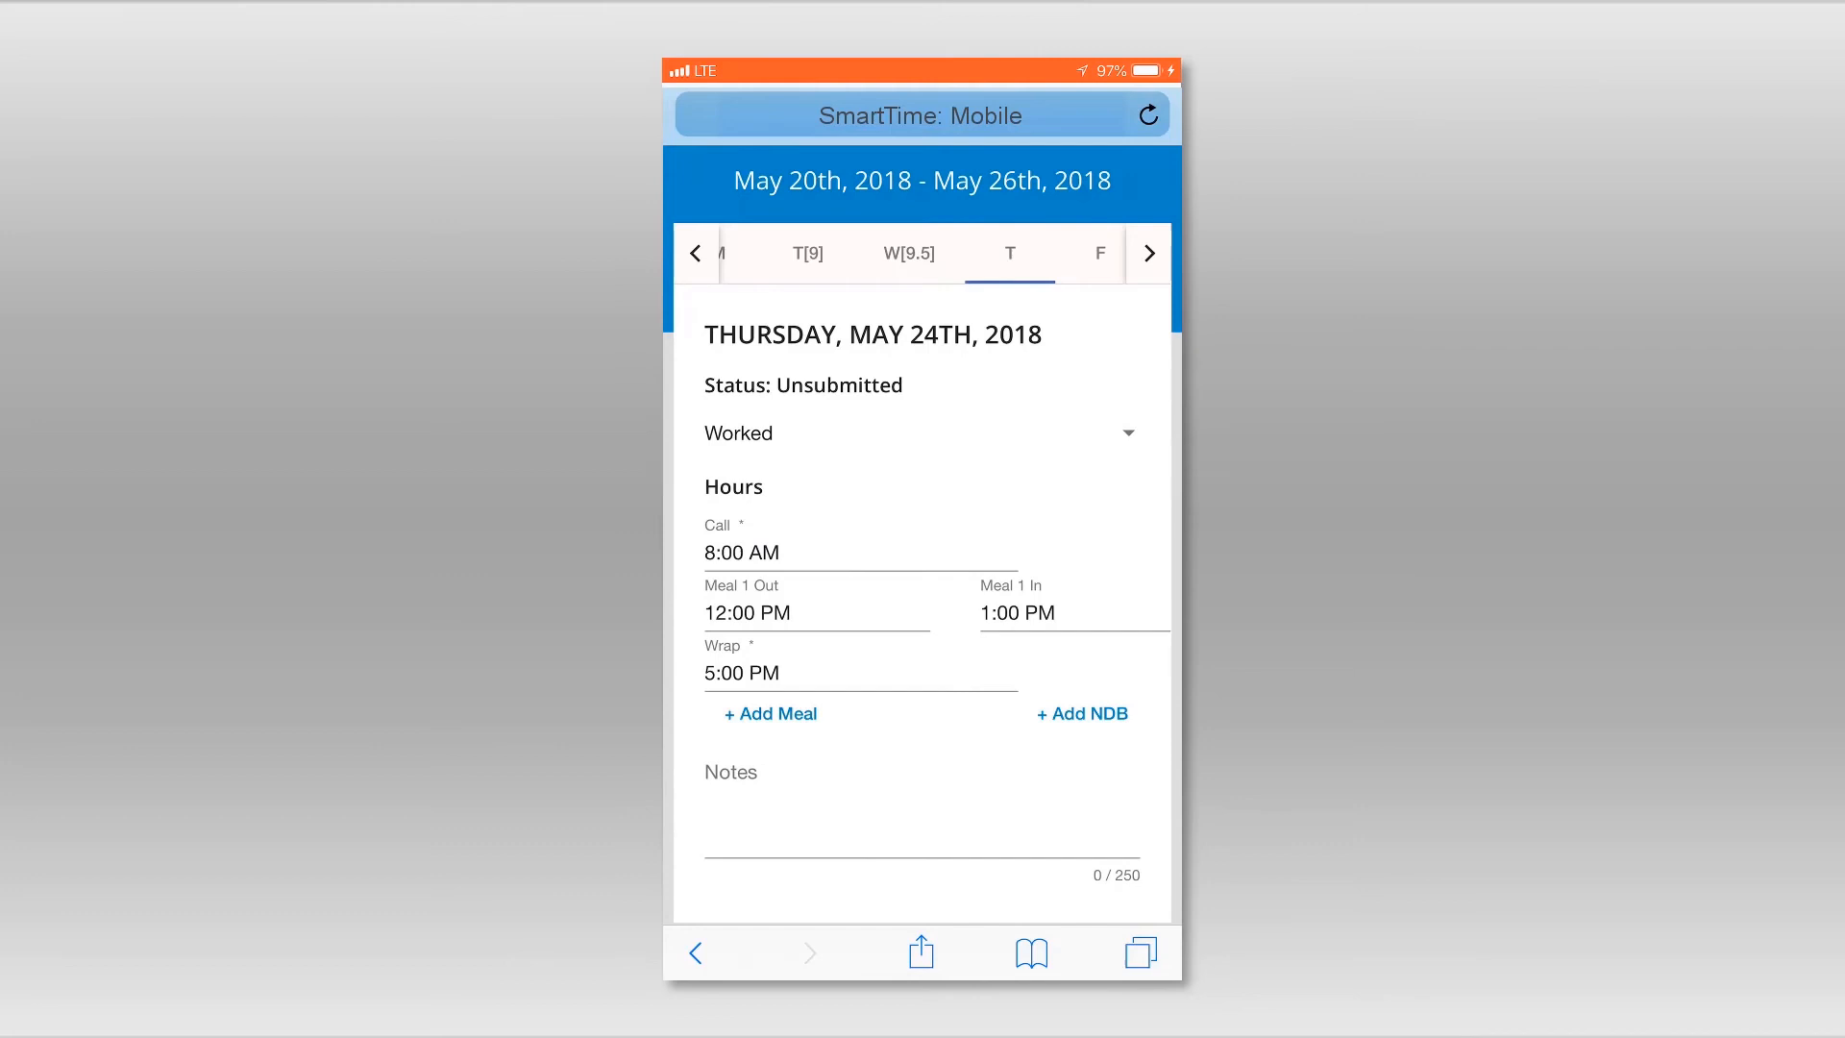
Step: Leave Notes empty and go to Review and Submit for Thursday's timecard
left_click(921, 811)
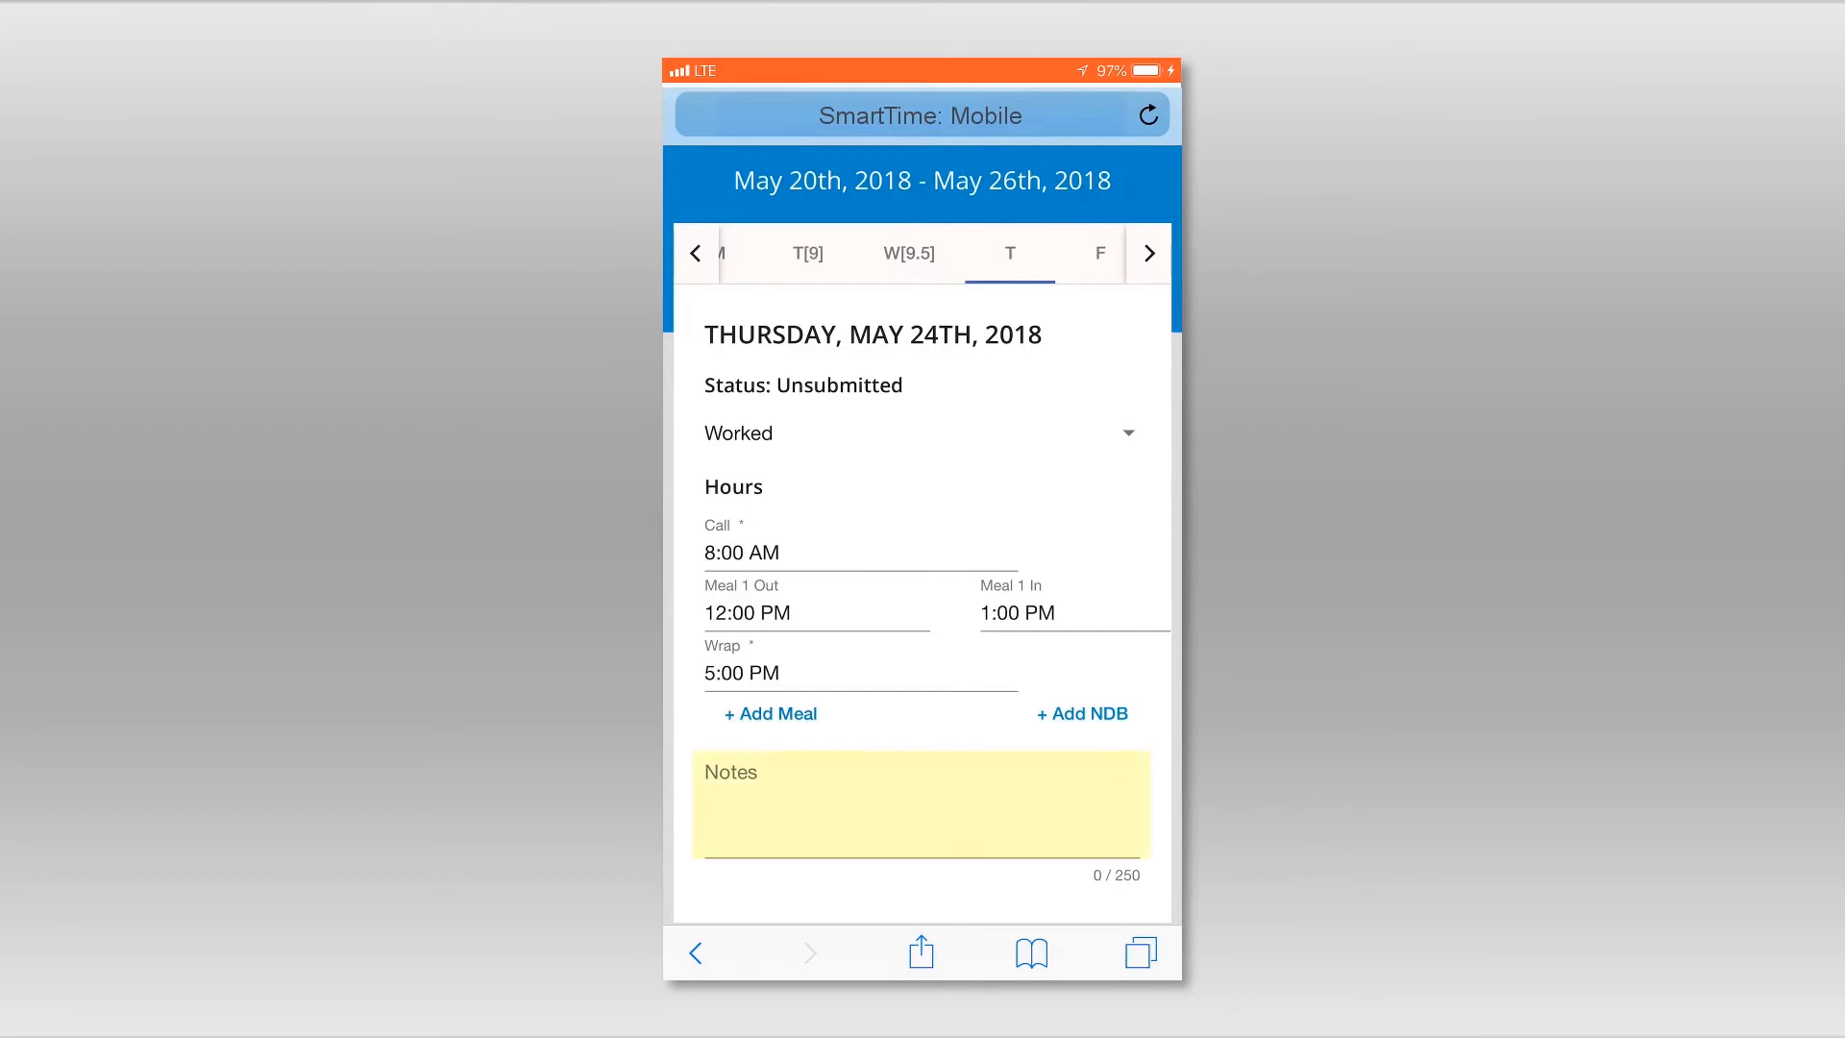
left_click(921, 806)
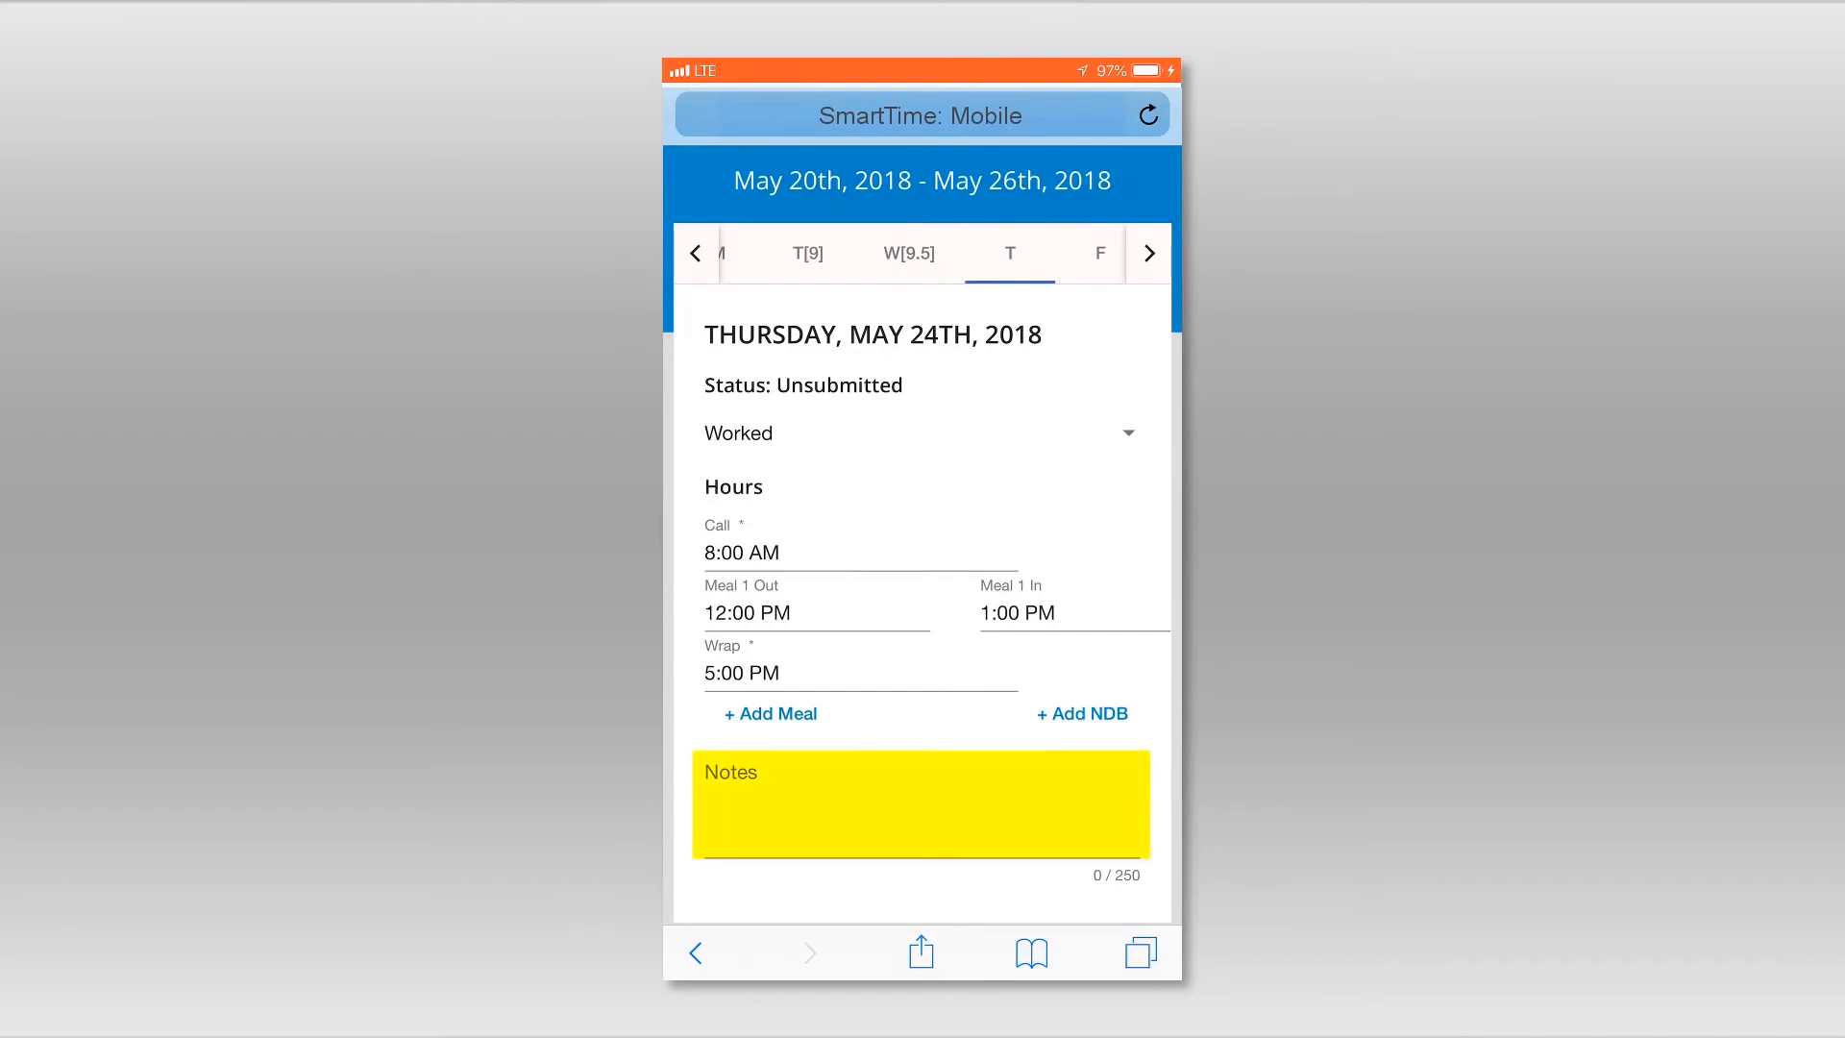
scroll("down", 3)
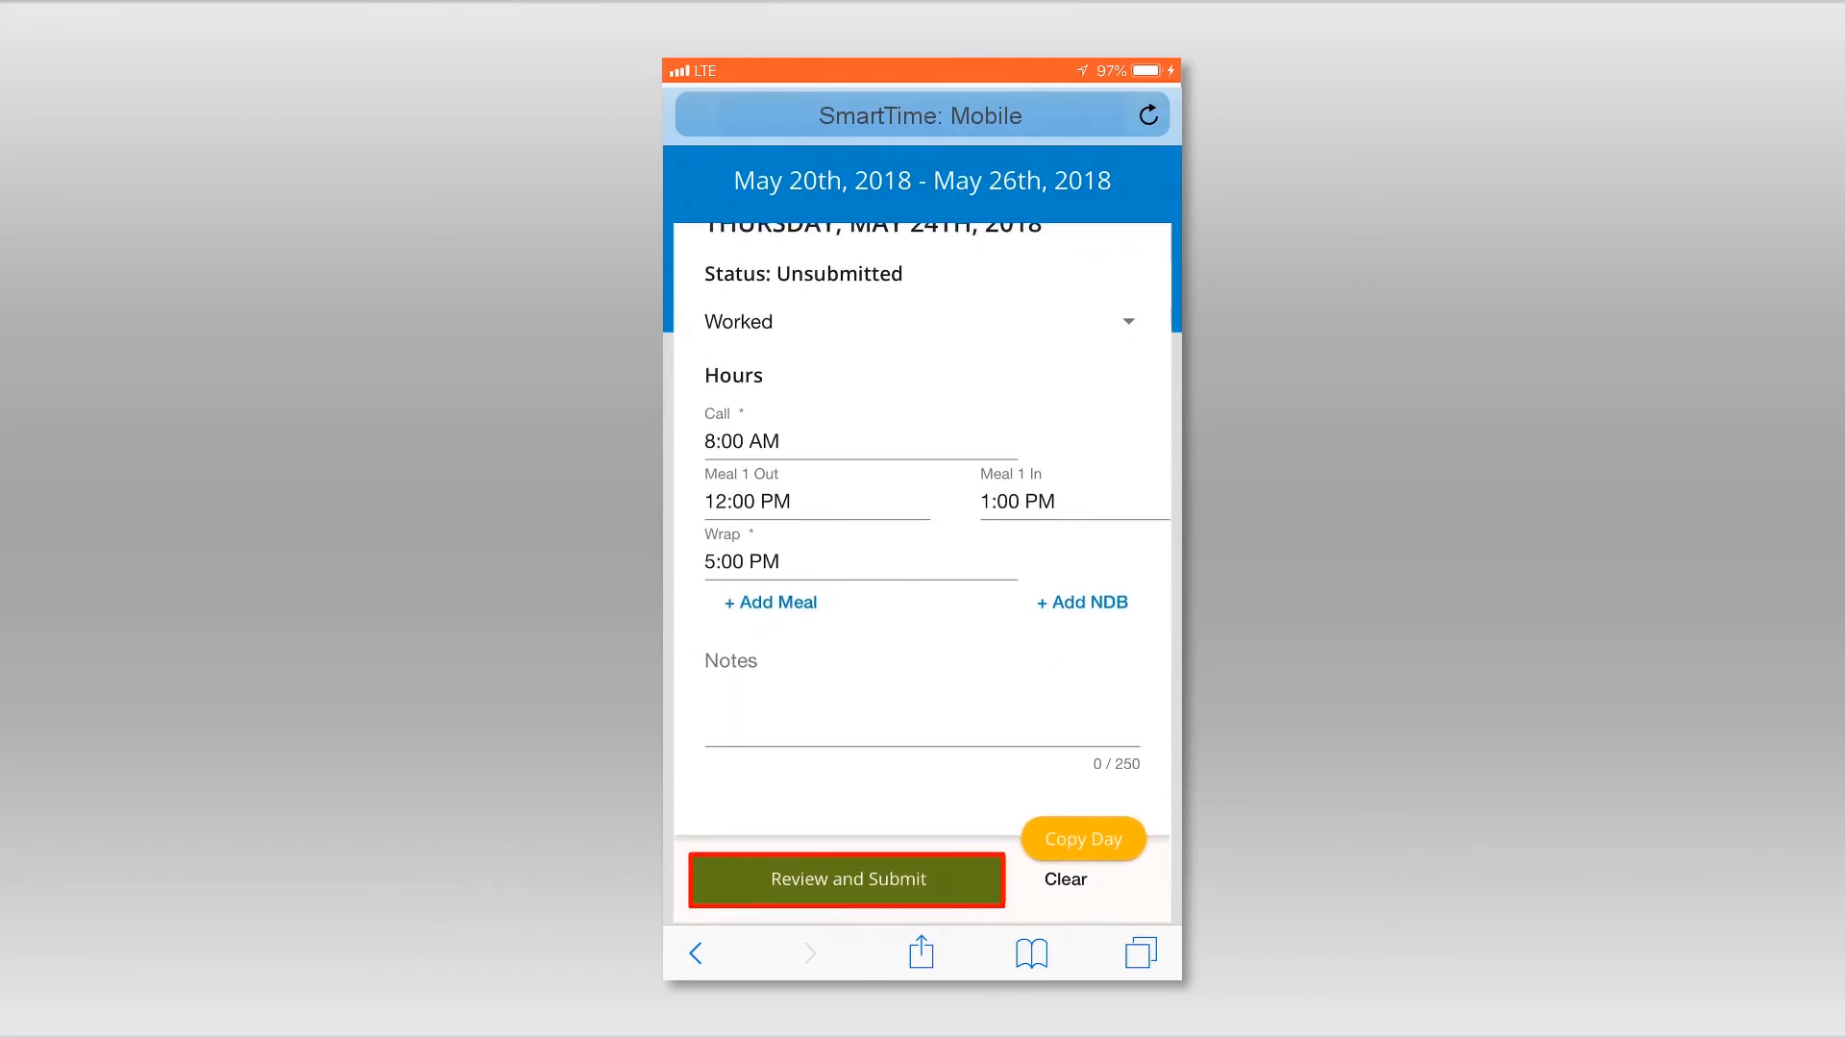
left_click(846, 878)
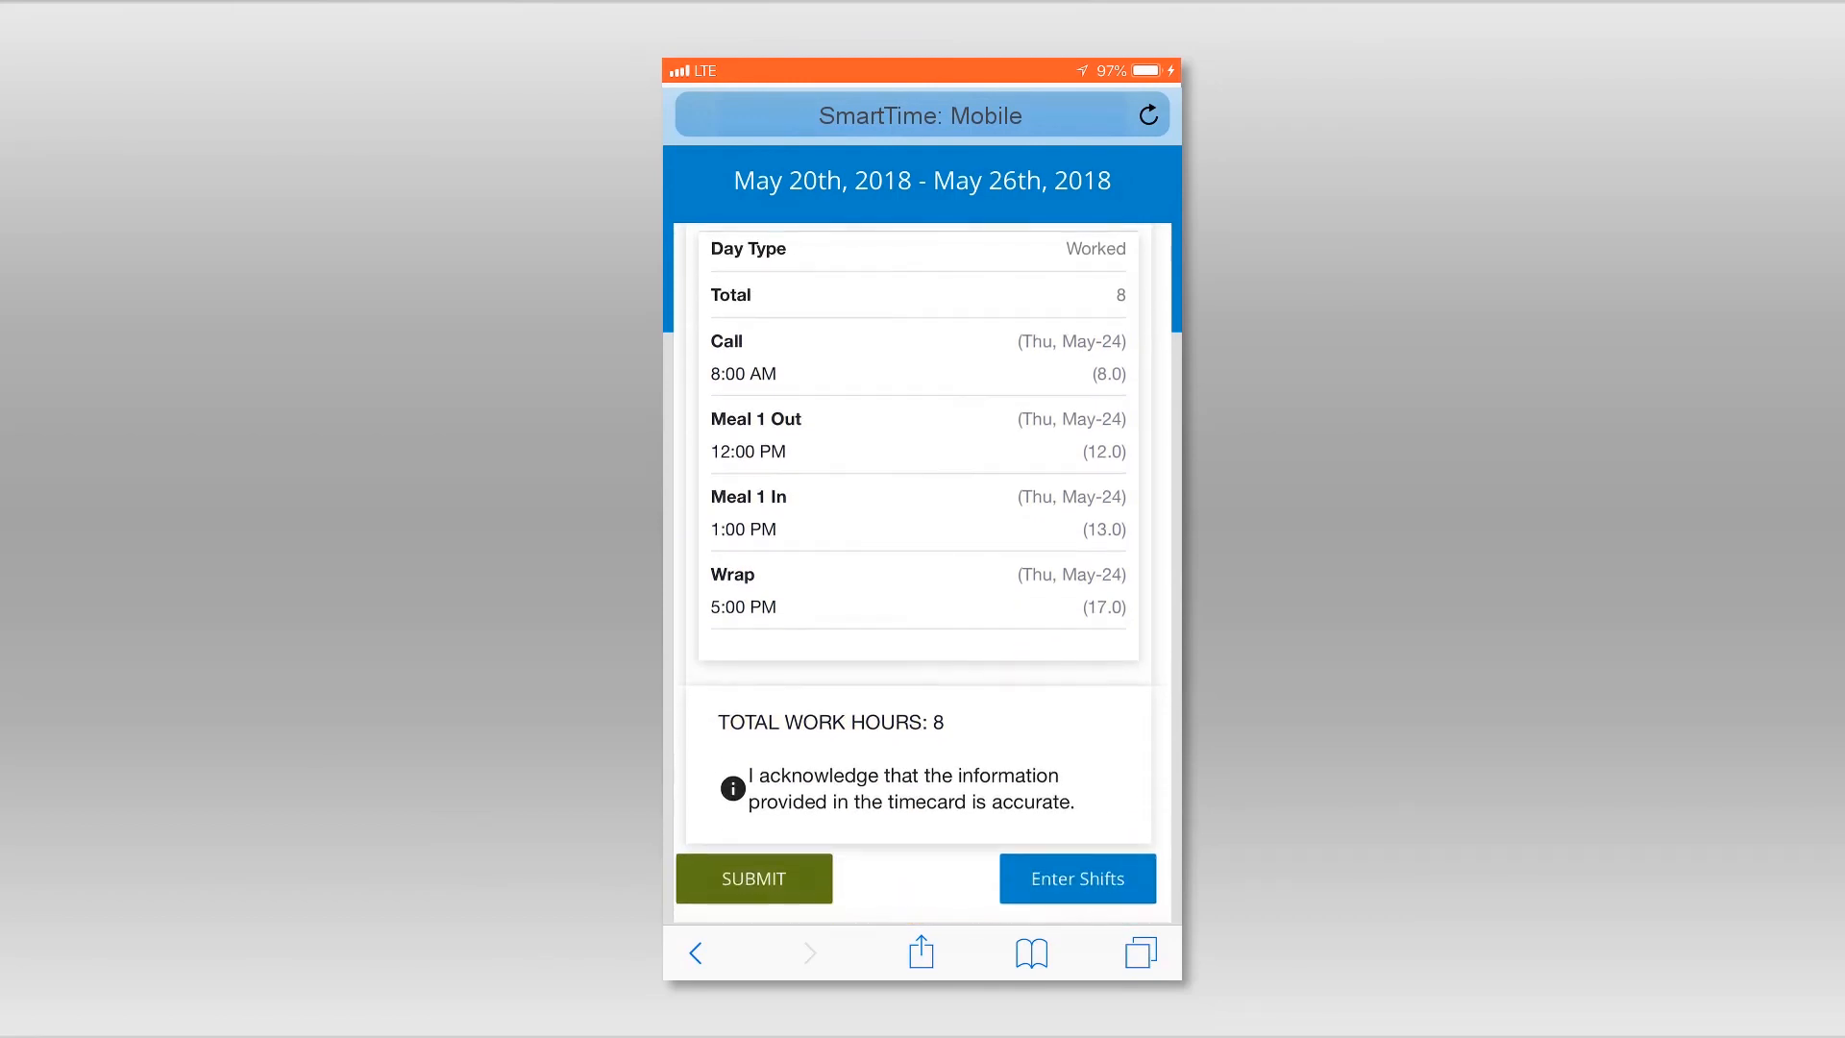
Step: Confirm the 8 total work hours and submit Thursday's timecard
left_click(753, 878)
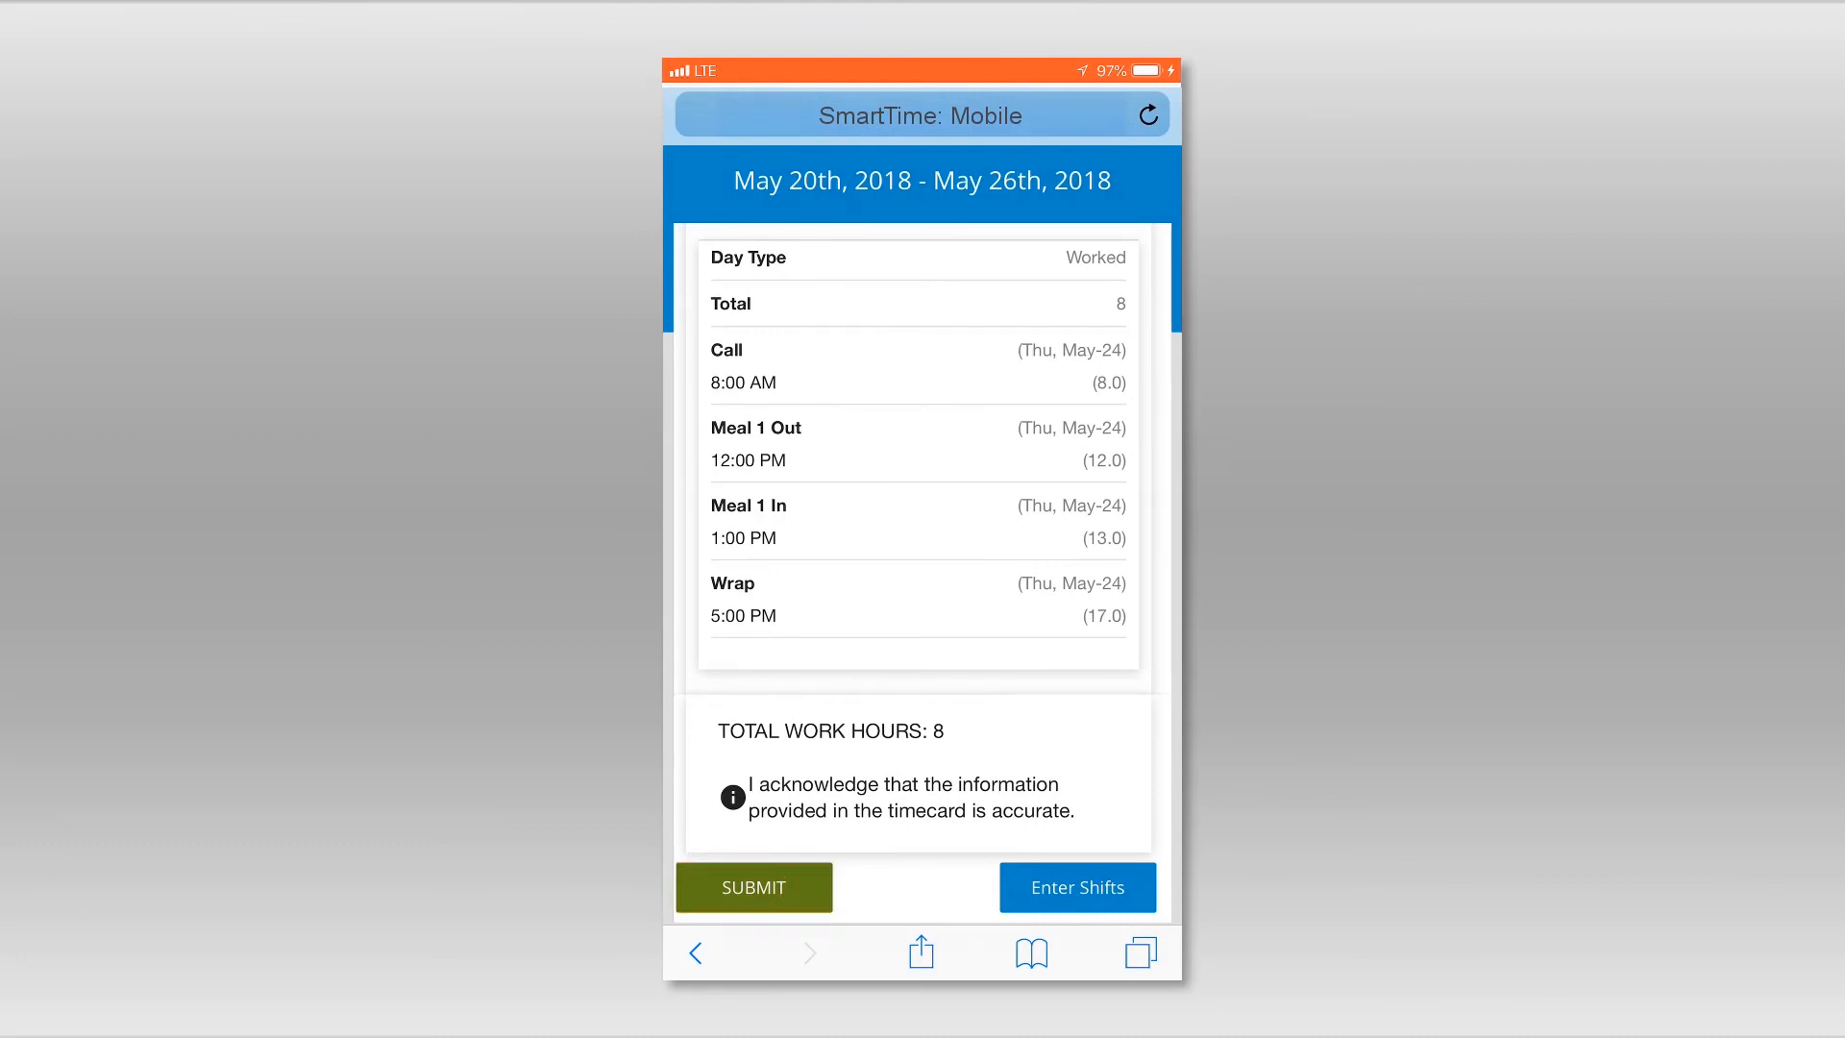
left_click(753, 888)
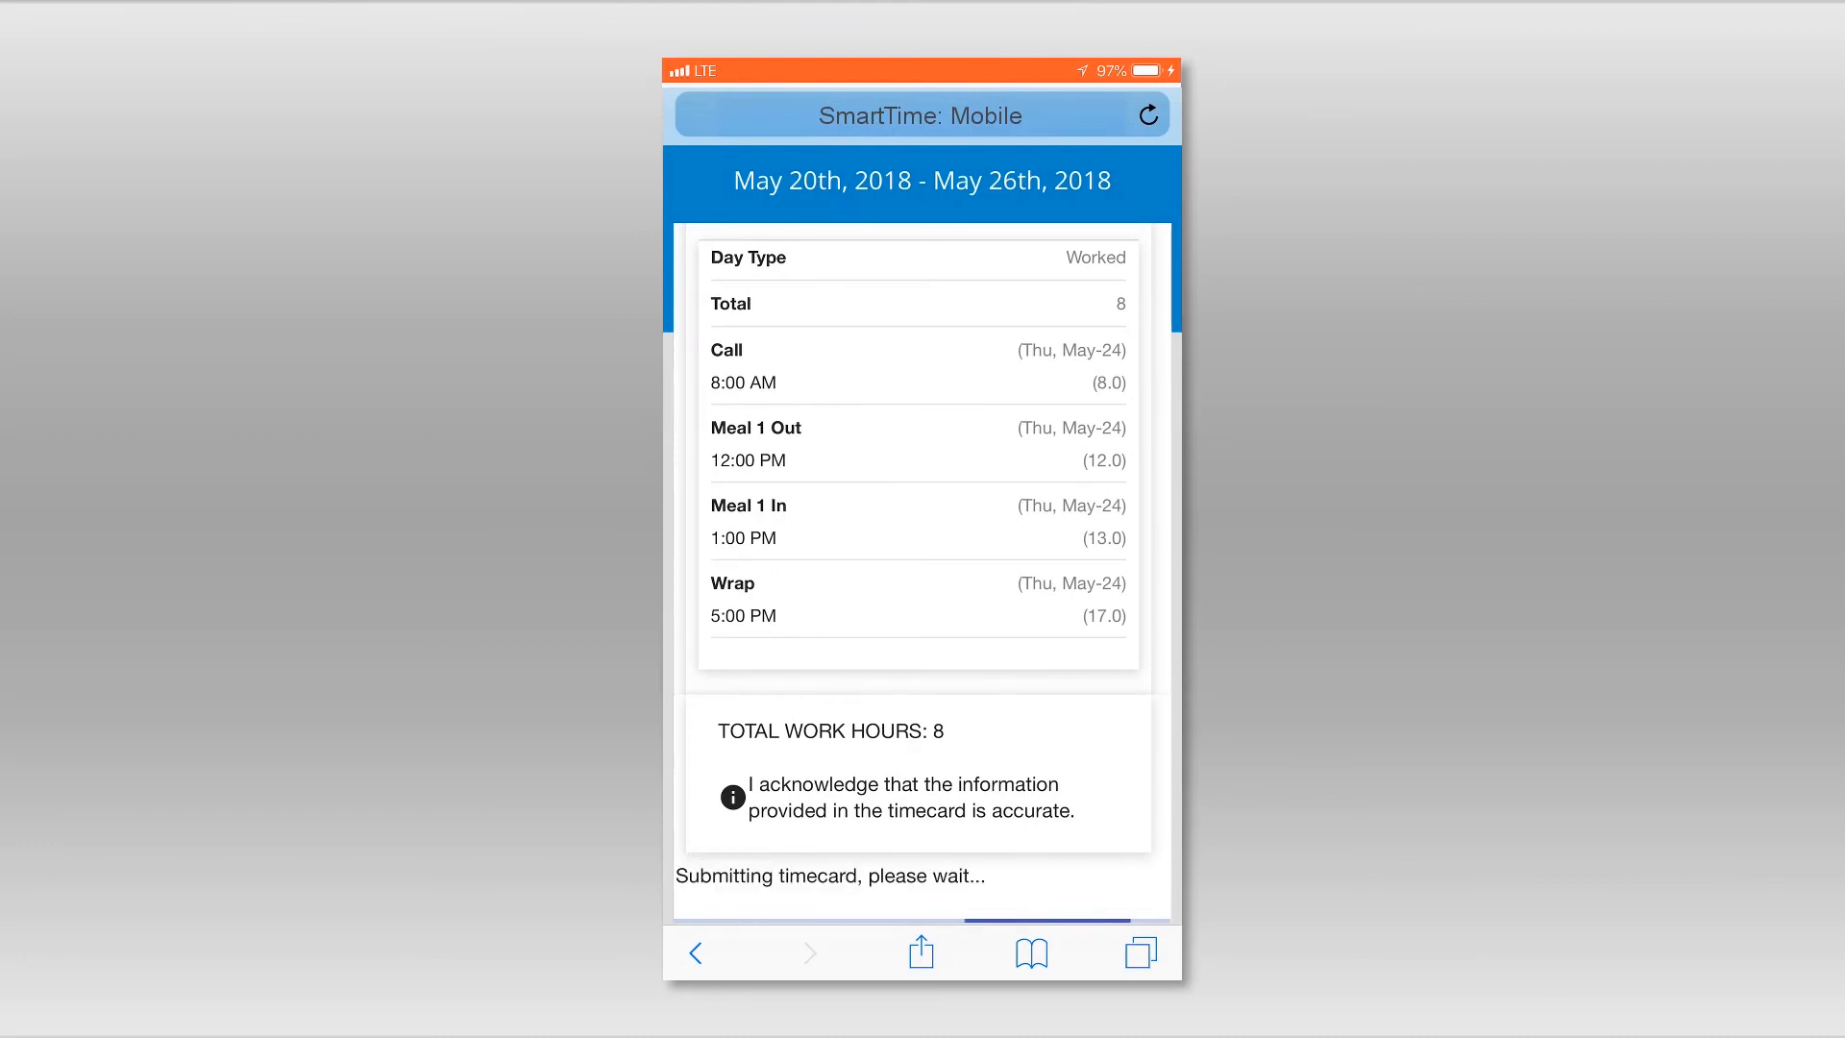